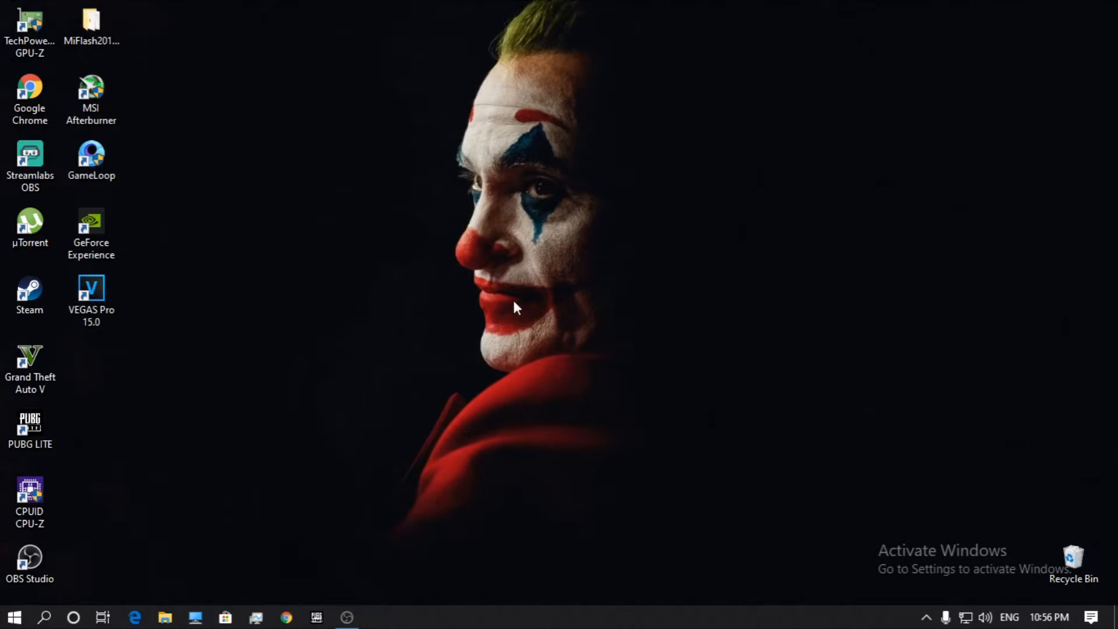
{"action": "mouse_move", "coordinate": [277, 334]}
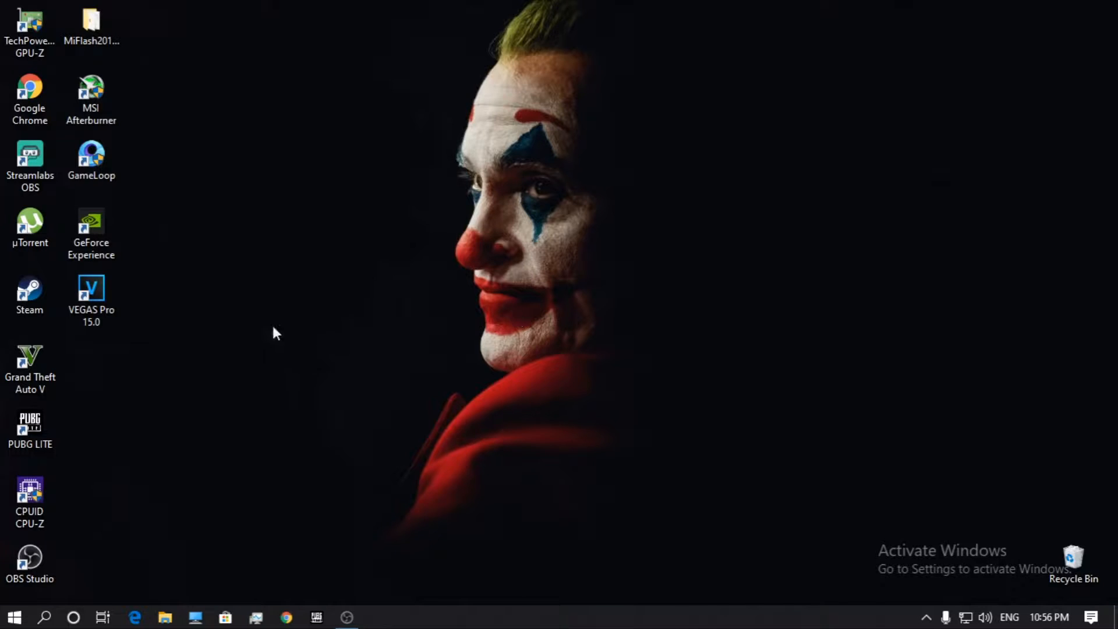
Open File Explorer and browse to F:\Games\Grand Theft Auto V.
{"action": "left_click", "coordinate": [30, 363]}
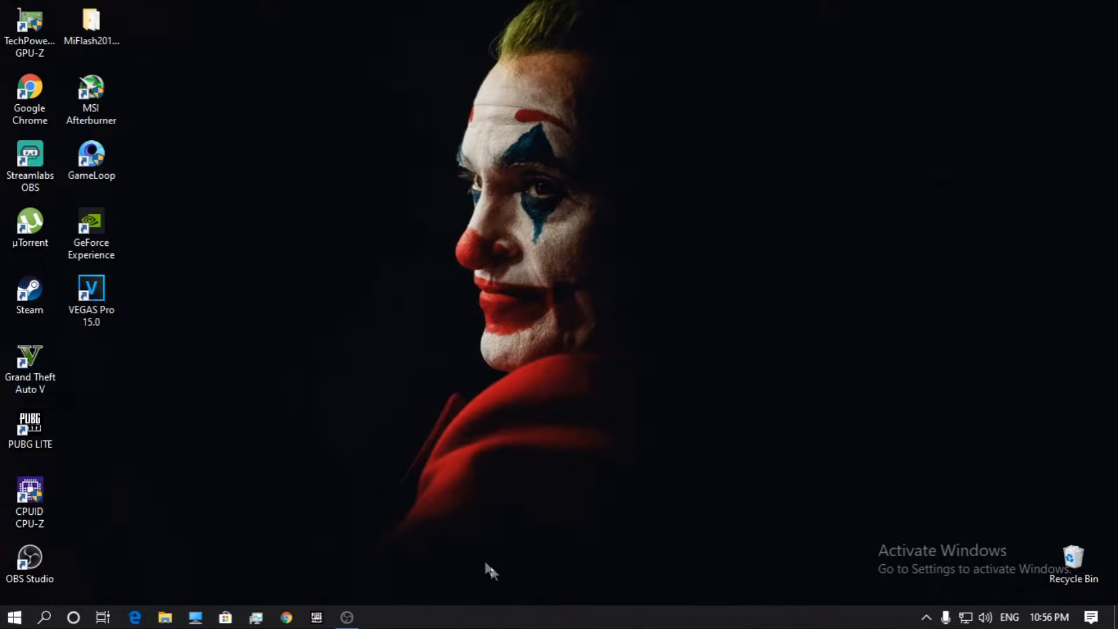
{"action": "mouse_move", "coordinate": [258, 563]}
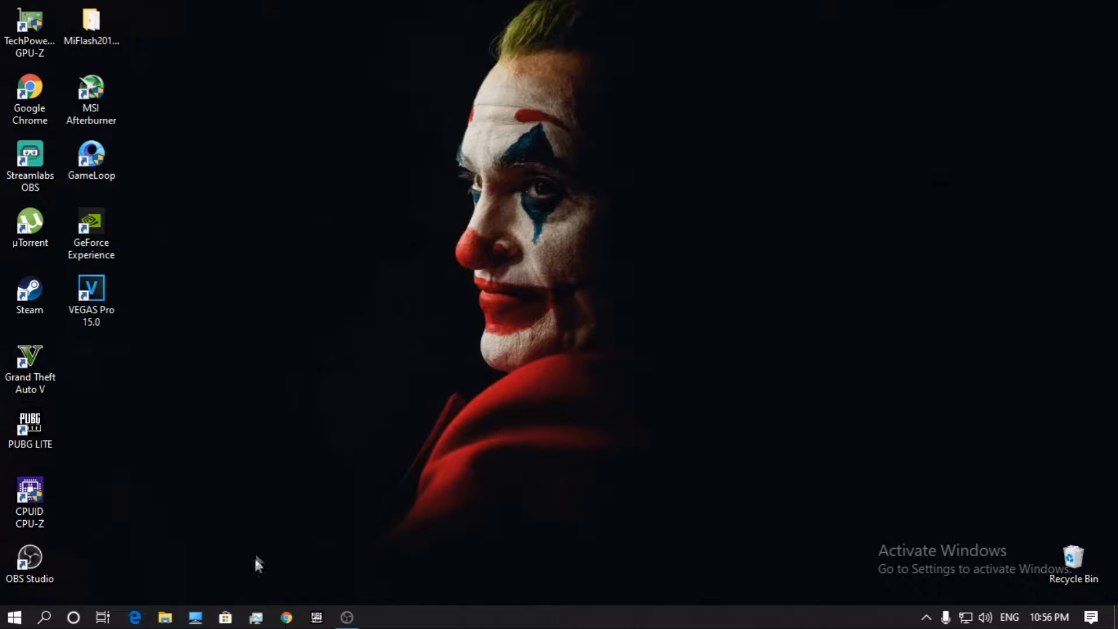
{"action": "mouse_move", "coordinate": [195, 617]}
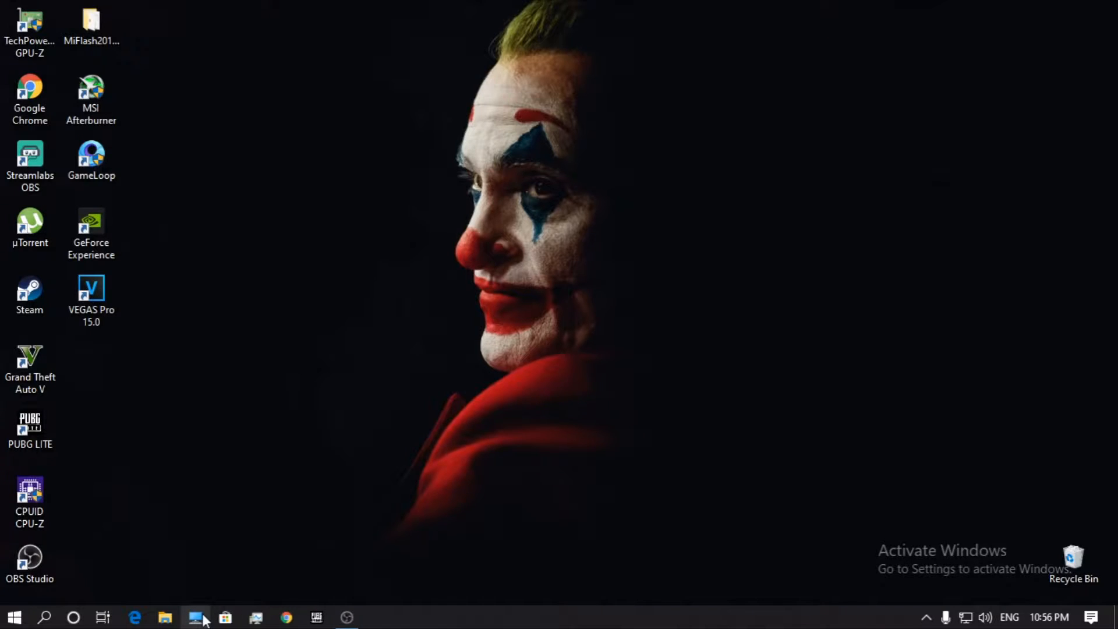
{"action": "mouse_move", "coordinate": [166, 616]}
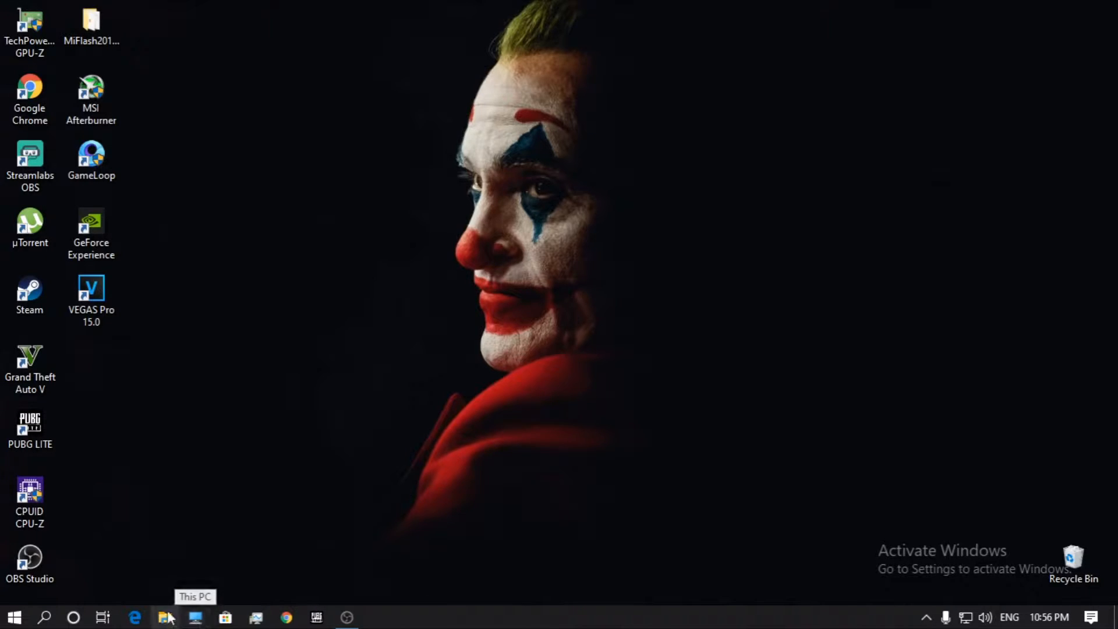
{"action": "left_click", "coordinate": [165, 617]}
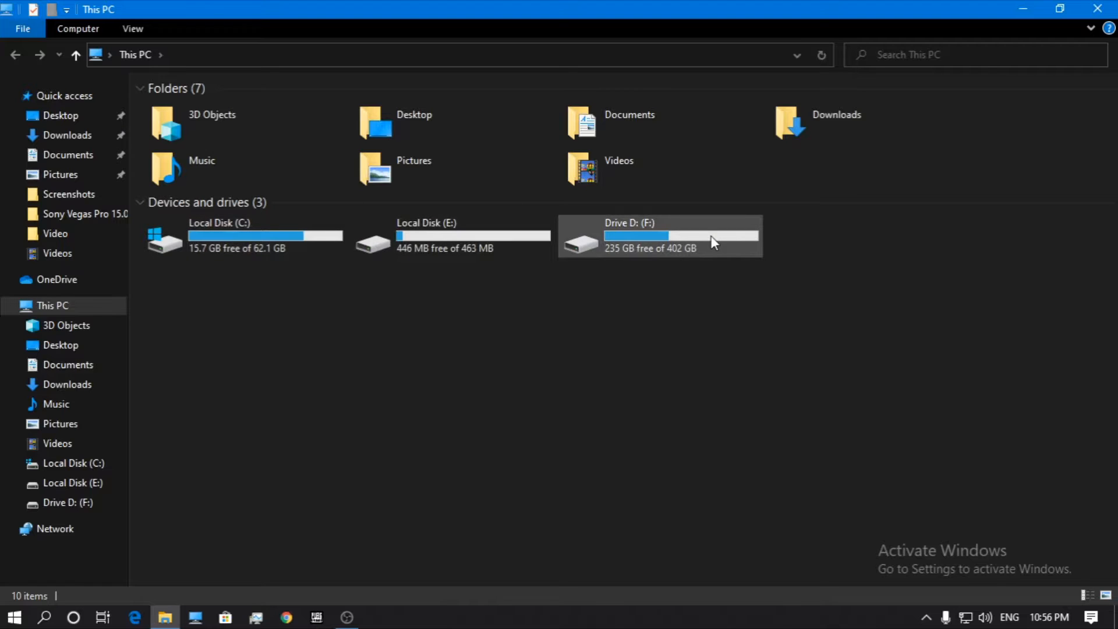
{"action": "double_click", "coordinate": [656, 235]}
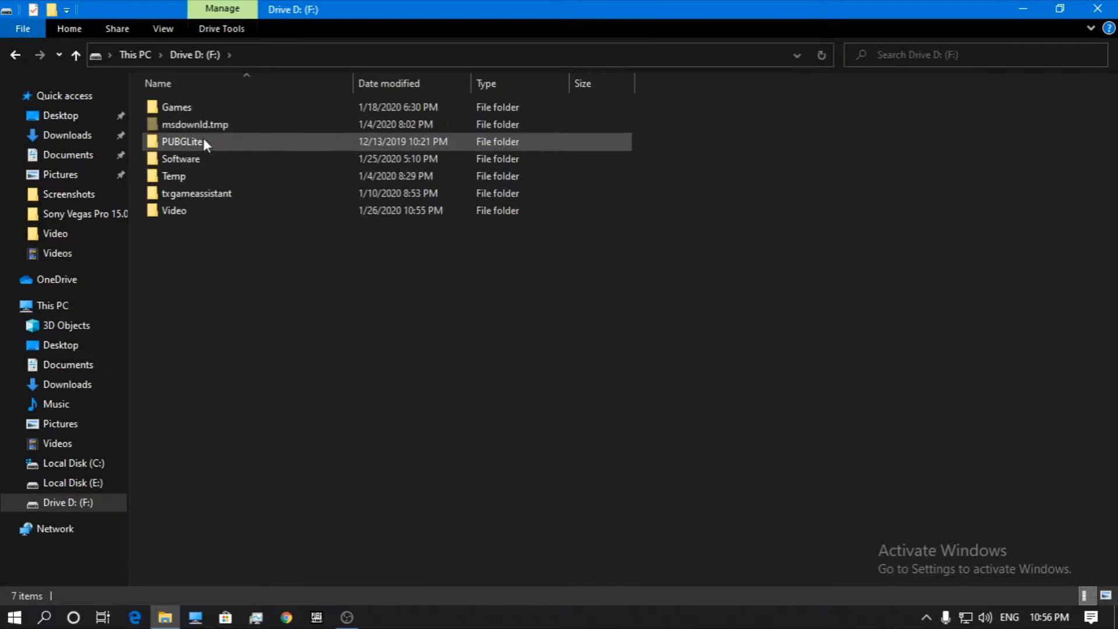
{"action": "double_click", "coordinate": [176, 107]}
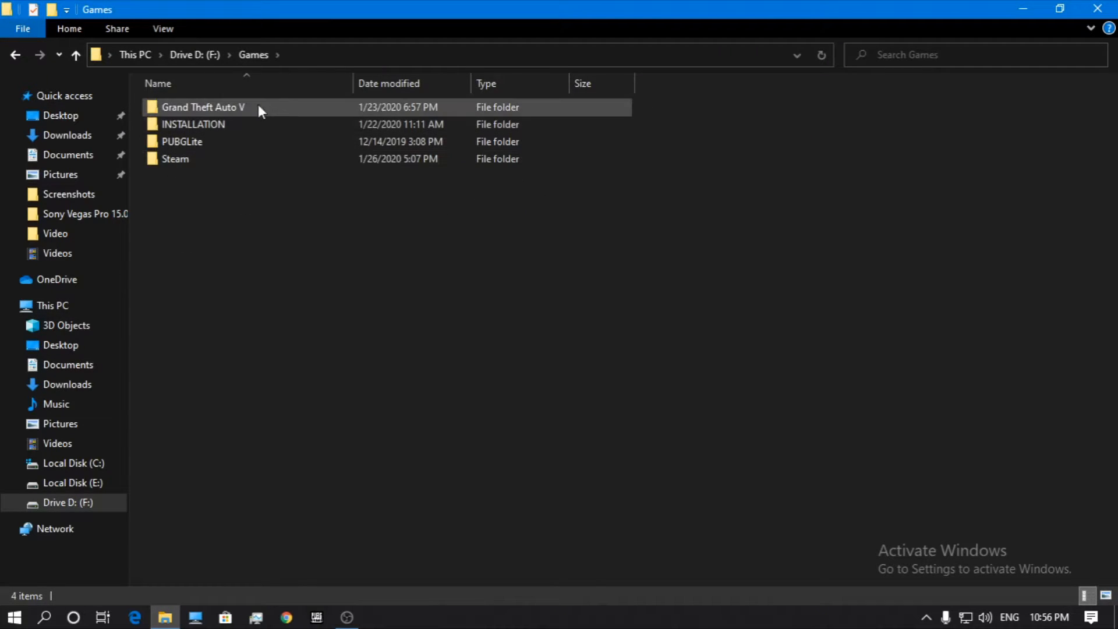
{"action": "double_click", "coordinate": [203, 107]}
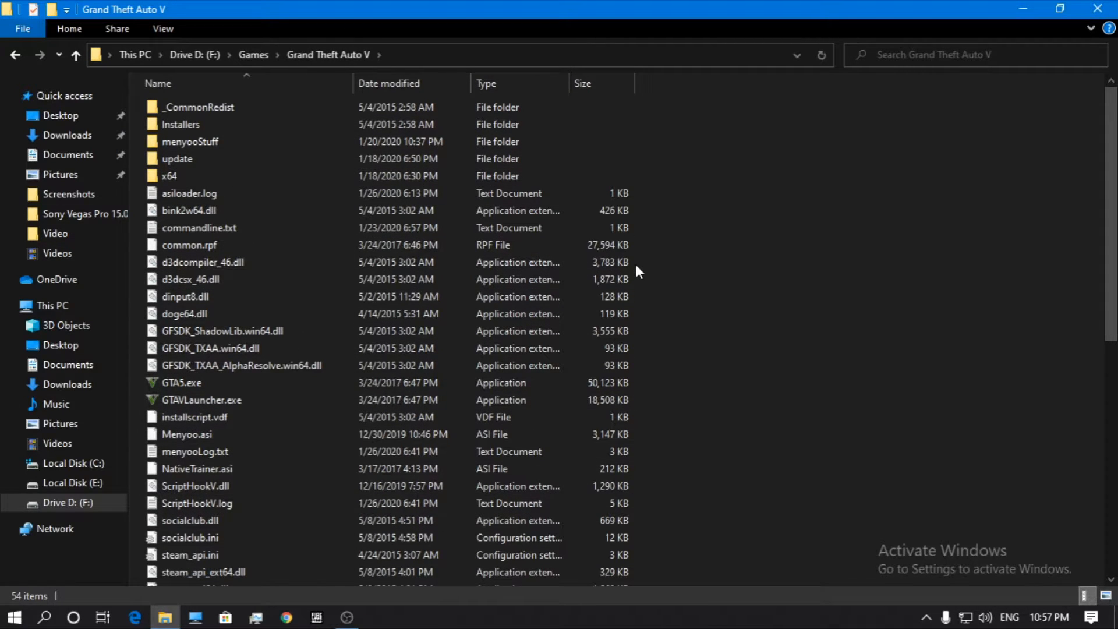
Check the INSTALLATION item, step back to Games, and reopen Grand Theft Auto V.
{"action": "left_click", "coordinate": [210, 348]}
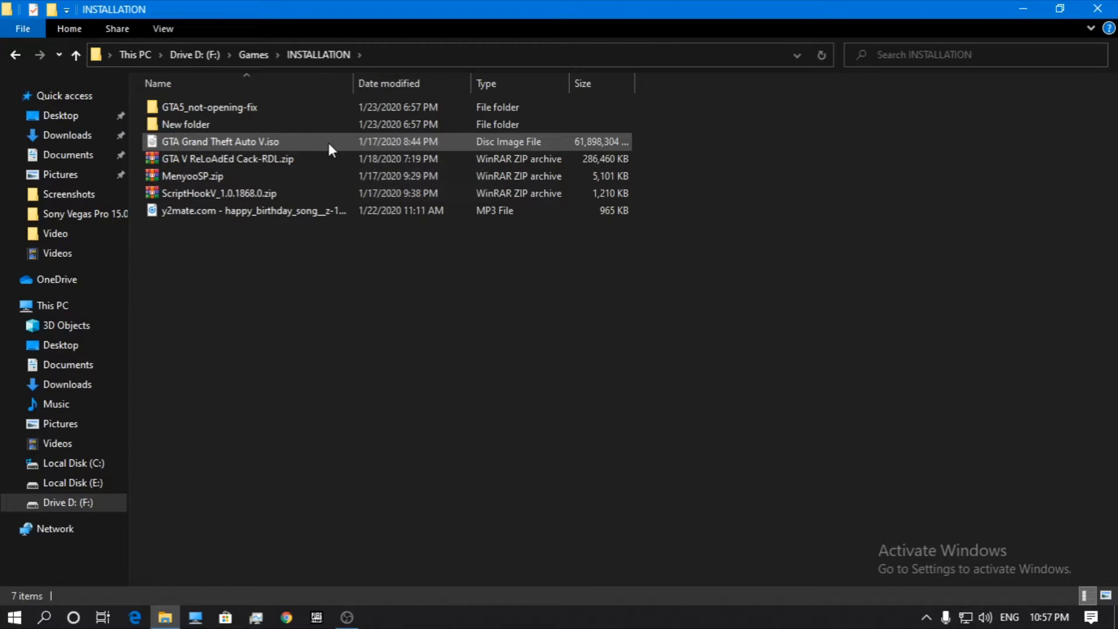
{"action": "mouse_move", "coordinate": [330, 149]}
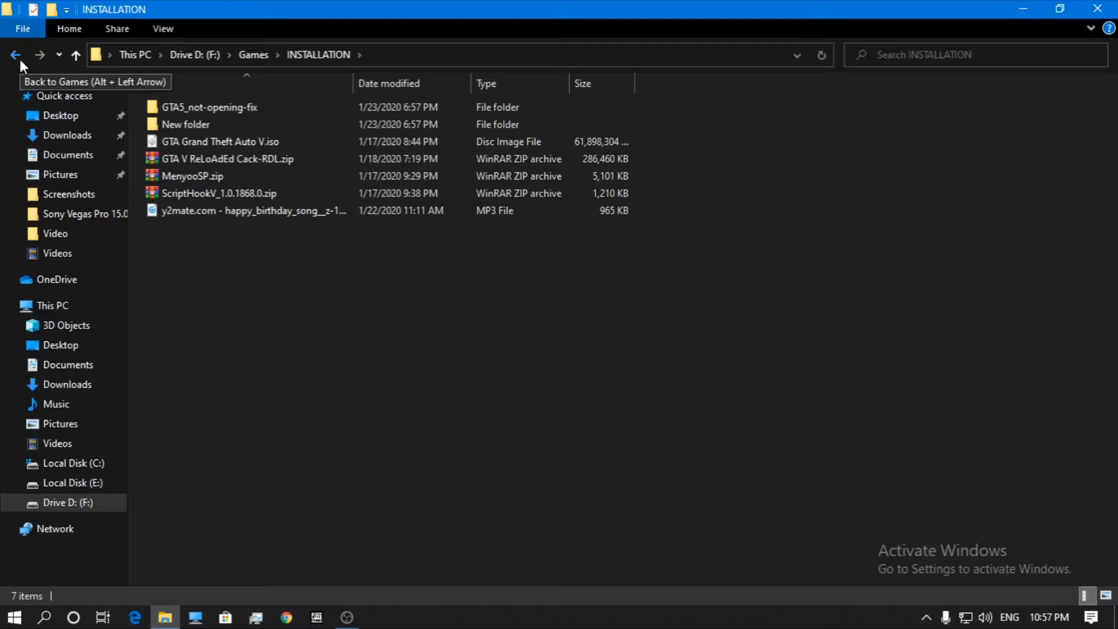
{"action": "left_click", "coordinate": [15, 55]}
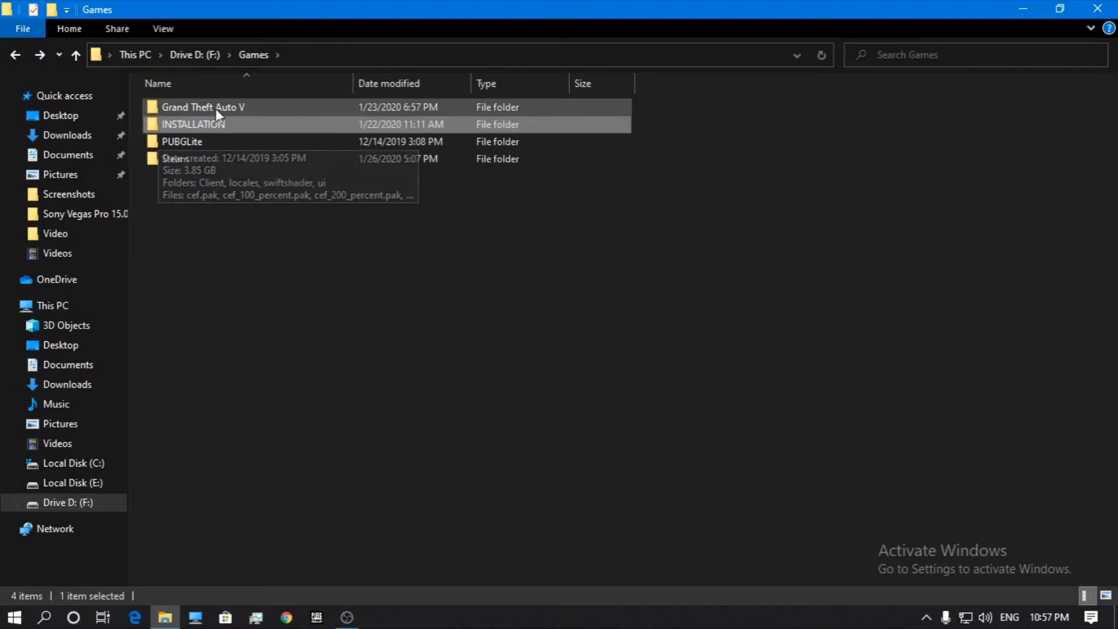
{"action": "double_click", "coordinate": [203, 107]}
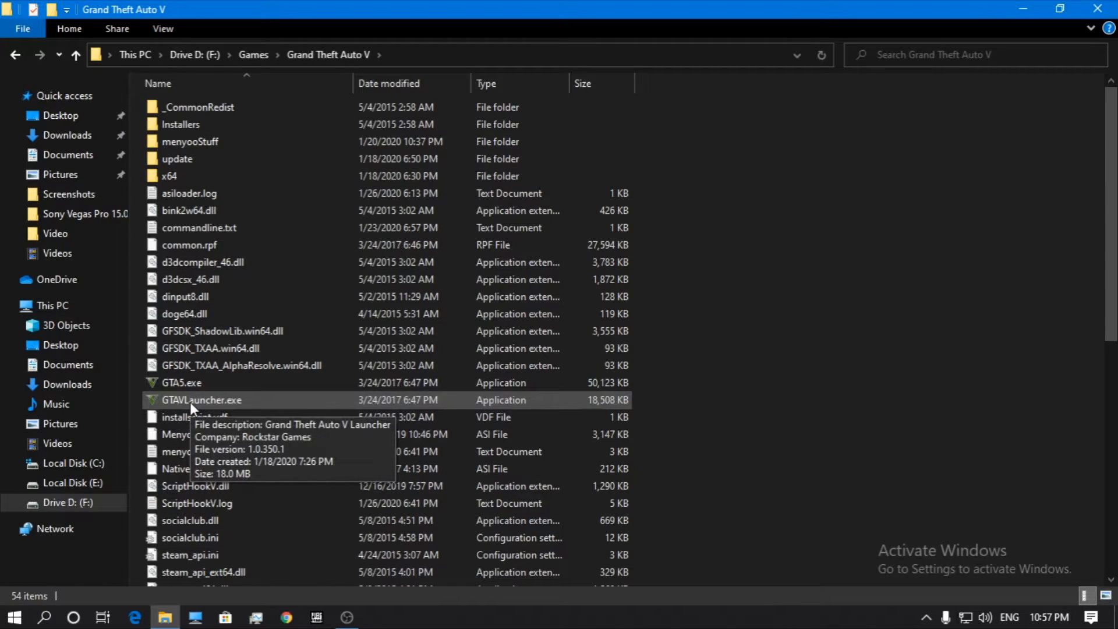
{"action": "mouse_move", "coordinate": [315, 394]}
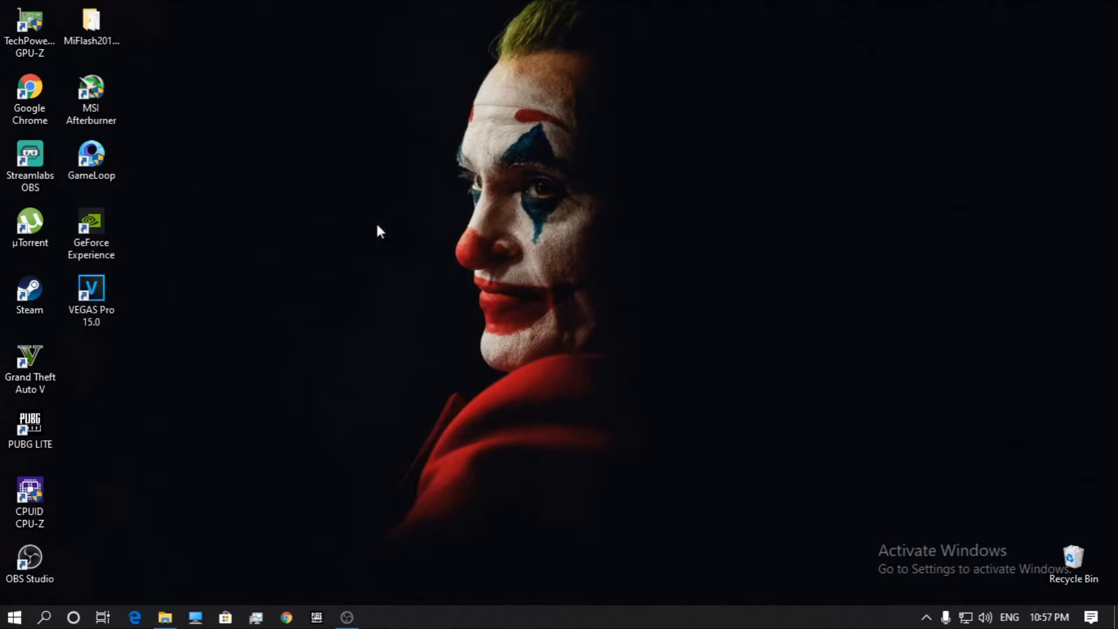
{"action": "mouse_move", "coordinate": [583, 371]}
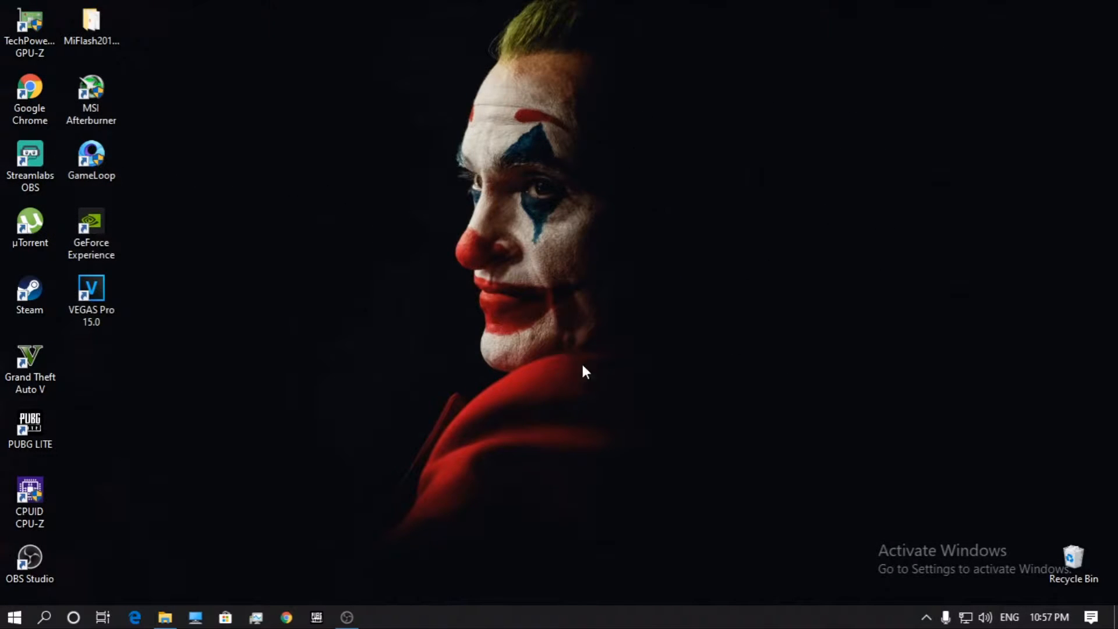
{"action": "mouse_move", "coordinate": [524, 303]}
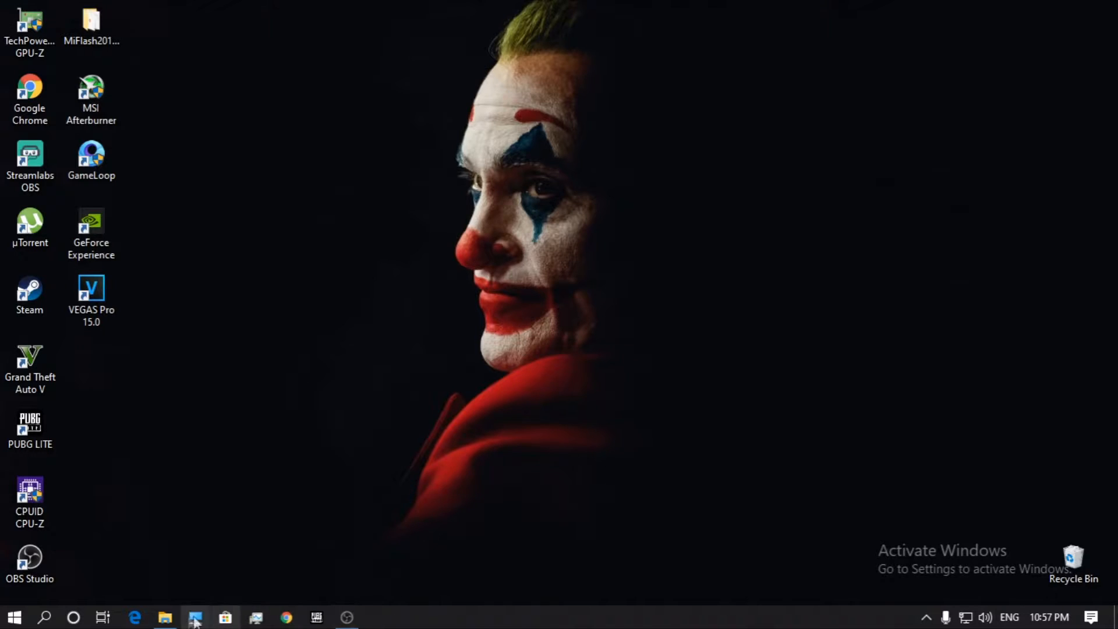
{"action": "left_click", "coordinate": [165, 617]}
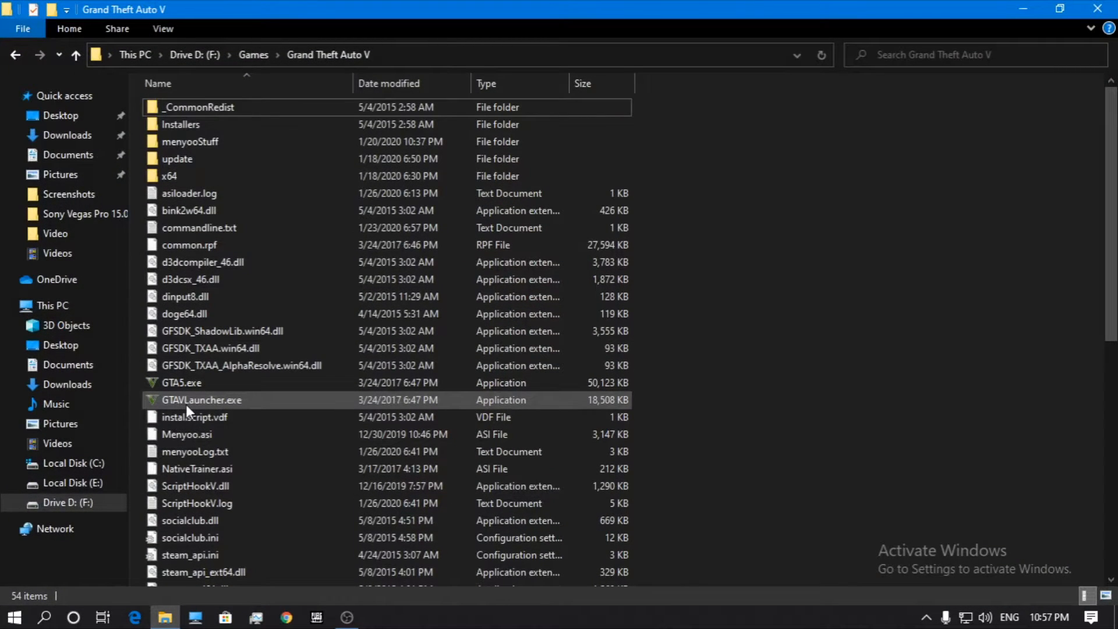
{"action": "mouse_move", "coordinate": [202, 399]}
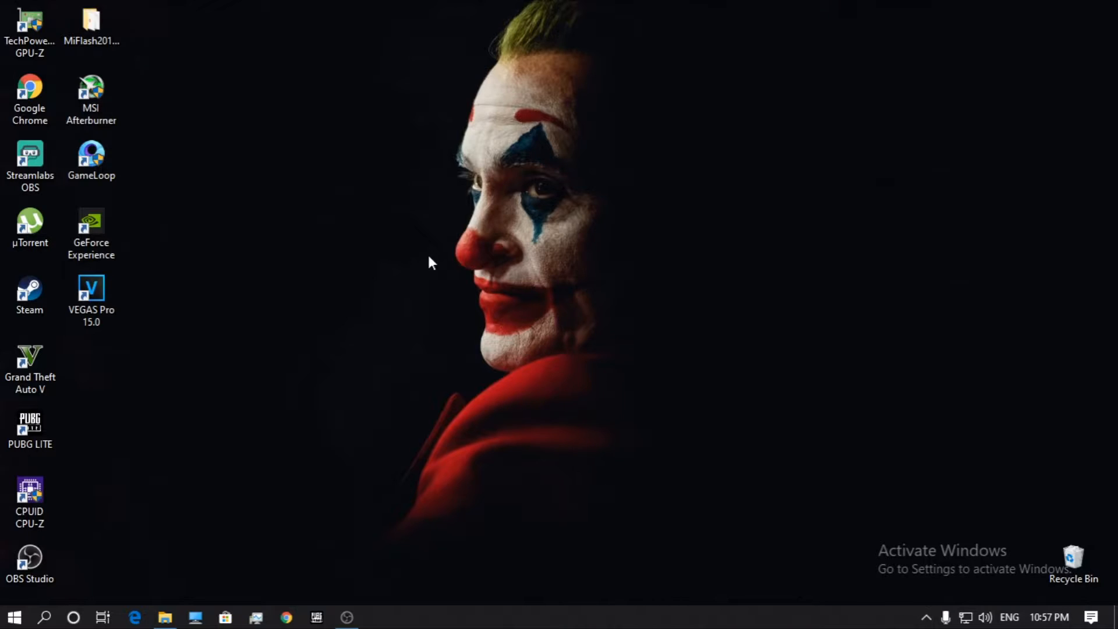
{"action": "mouse_move", "coordinate": [297, 277]}
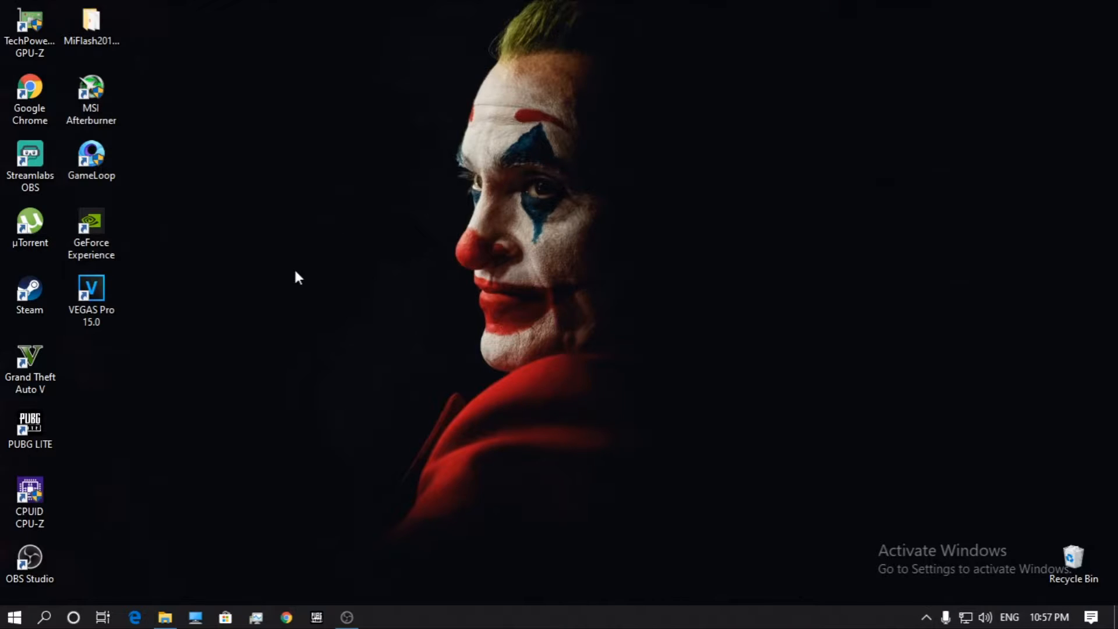
{"action": "left_click", "coordinate": [12, 616]}
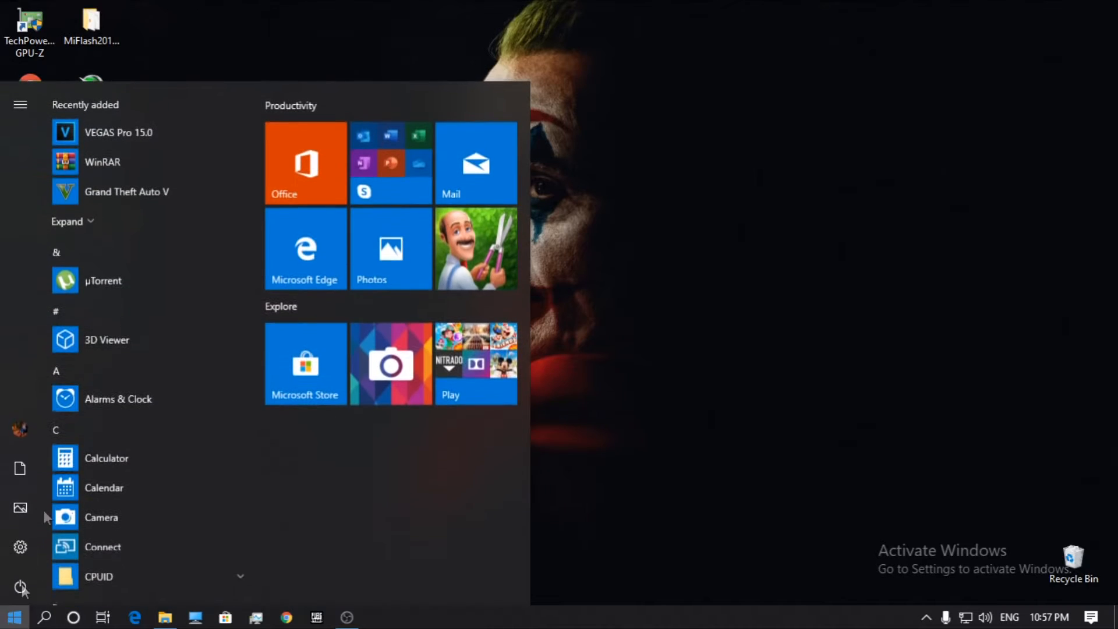
{"action": "left_click", "coordinate": [12, 617]}
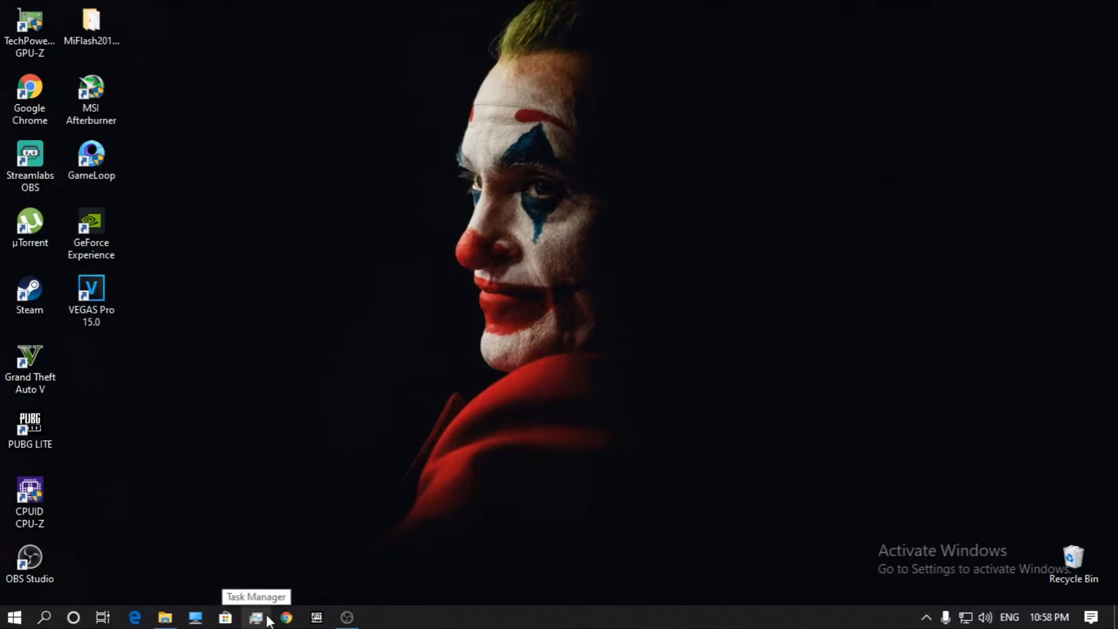
{"action": "left_click", "coordinate": [256, 617]}
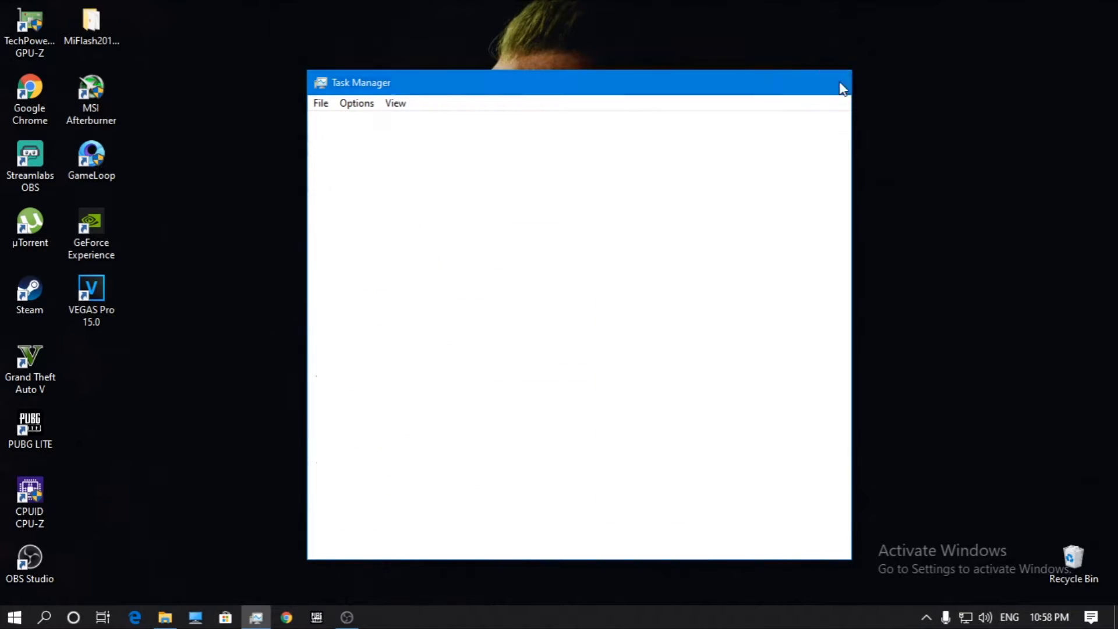
{"action": "left_click", "coordinate": [841, 82]}
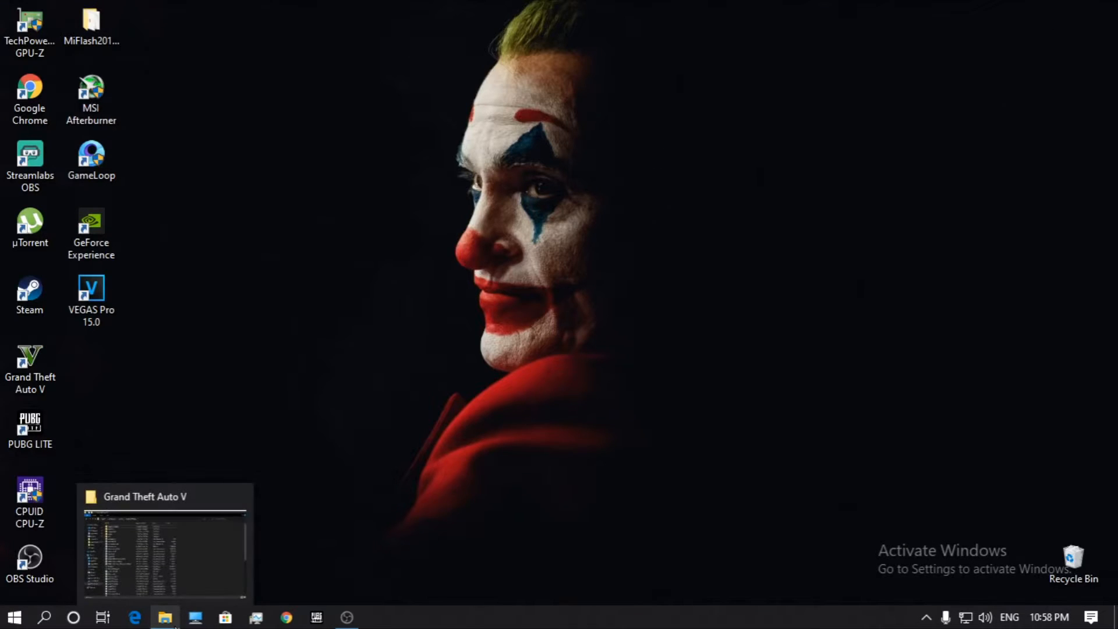
{"action": "mouse_move", "coordinate": [810, 285]}
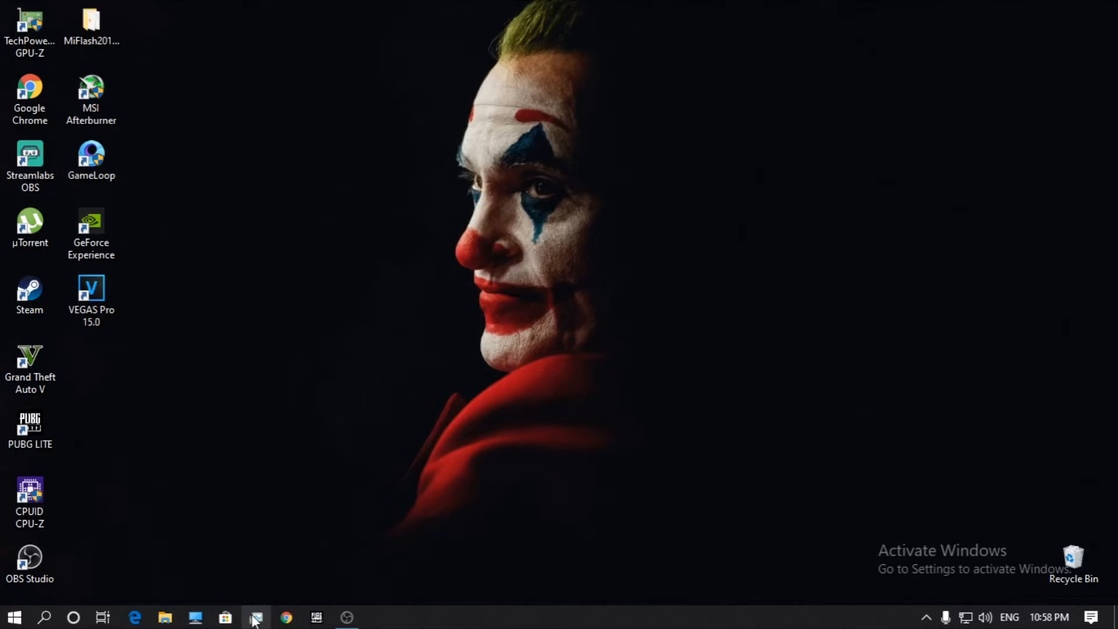
{"action": "mouse_move", "coordinate": [285, 622]}
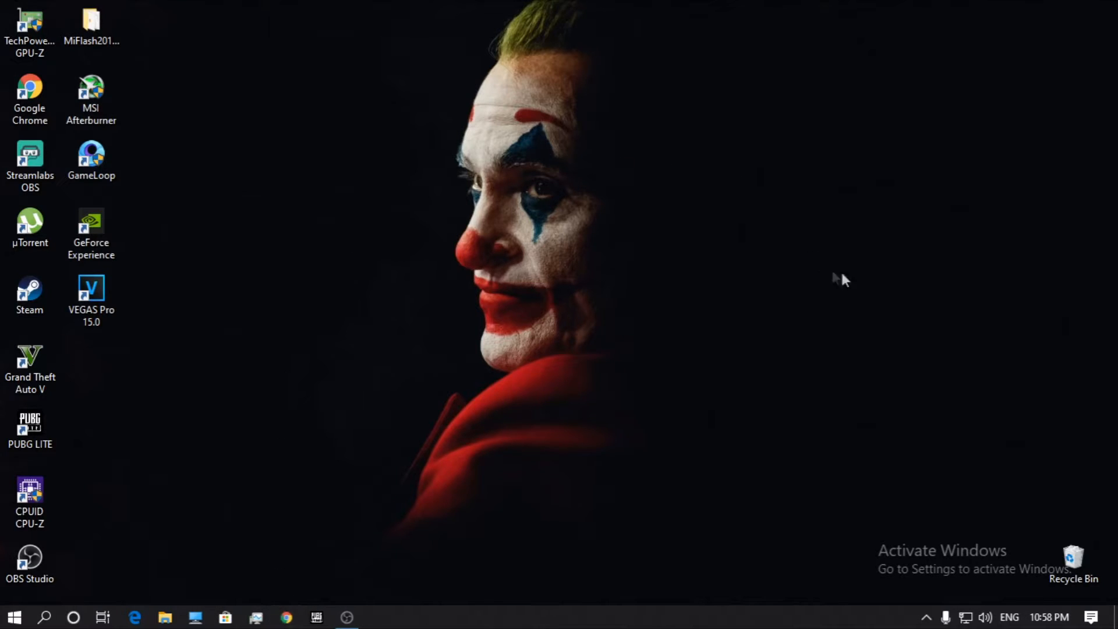
{"action": "mouse_move", "coordinate": [702, 152]}
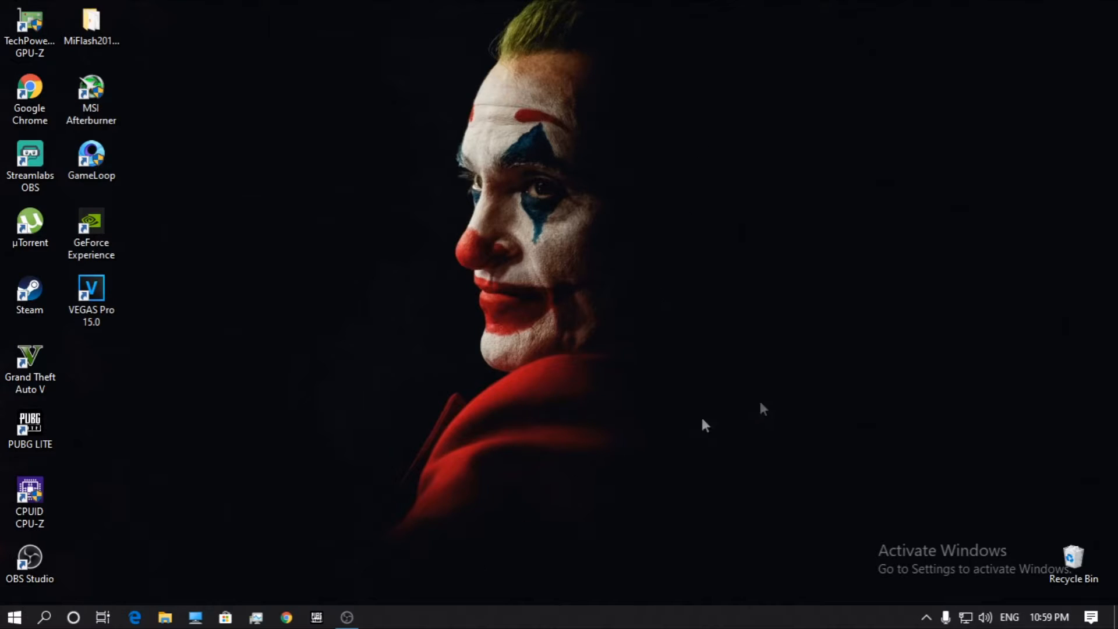
{"action": "mouse_move", "coordinate": [719, 371]}
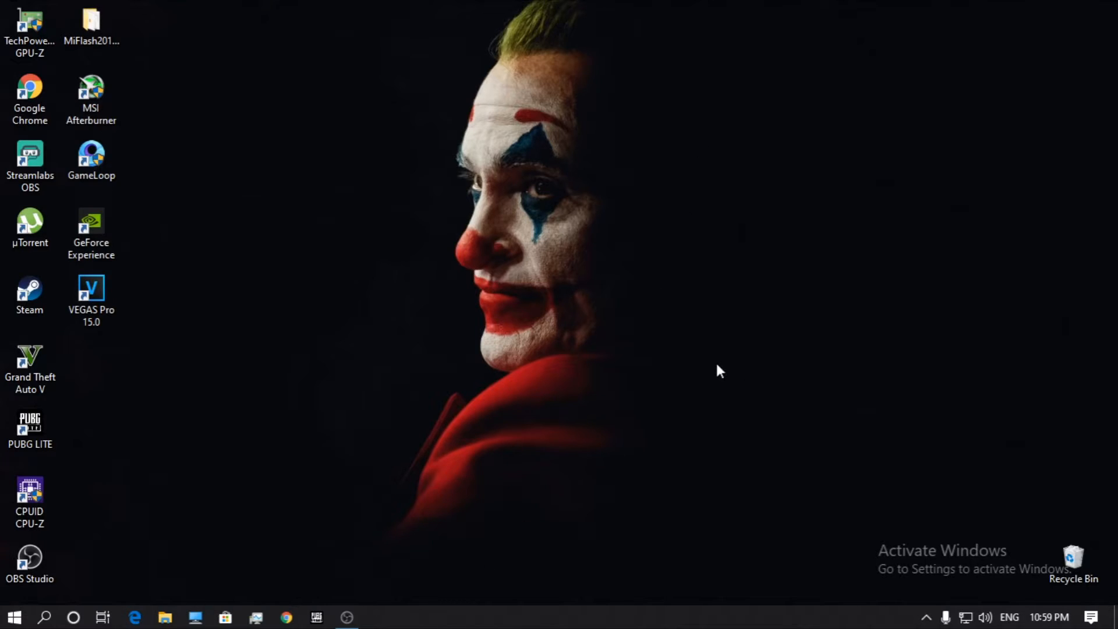
{"action": "mouse_move", "coordinate": [686, 380]}
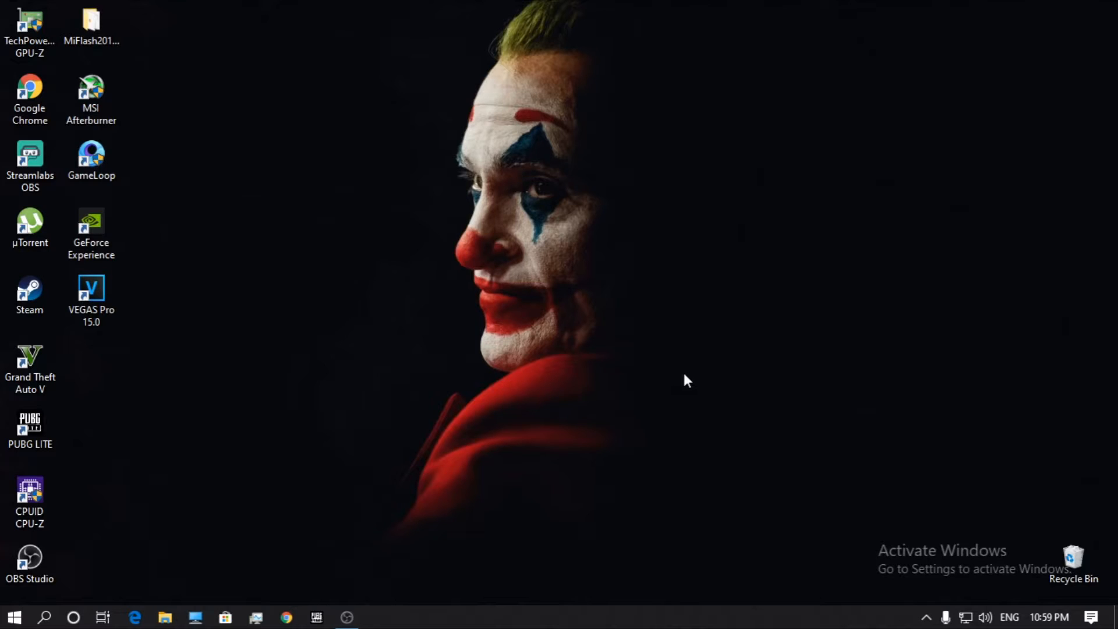
{"action": "mouse_move", "coordinate": [661, 374]}
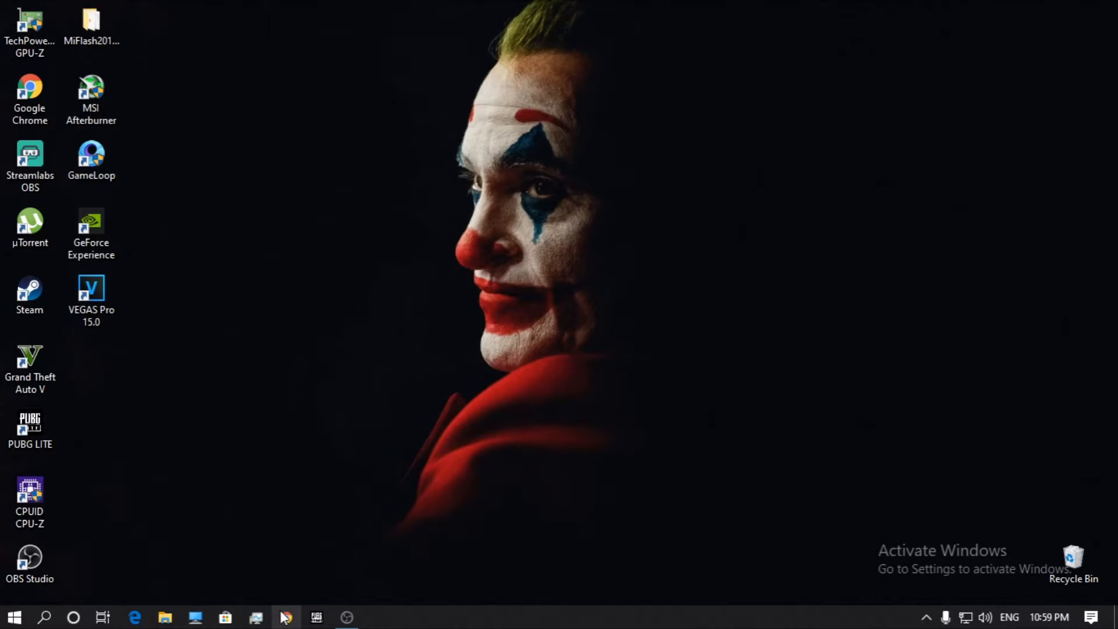
{"action": "mouse_move", "coordinate": [288, 610]}
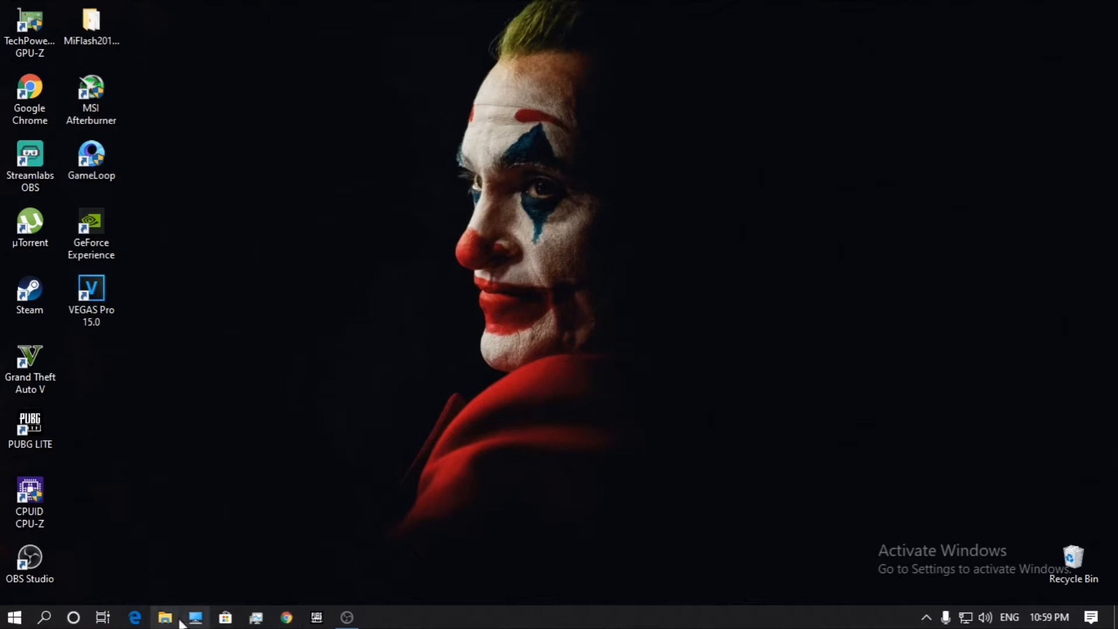
From Rockstar Games, enter the GTA V folder and bring up settings.xml's actions.
{"action": "left_click", "coordinate": [164, 617]}
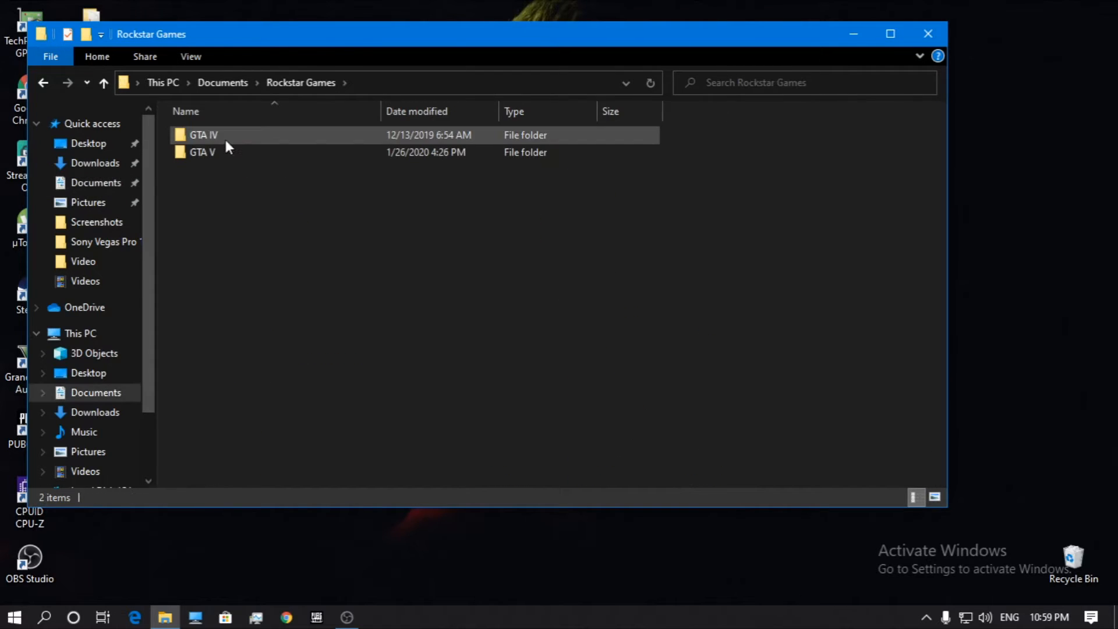
{"action": "double_click", "coordinate": [202, 152]}
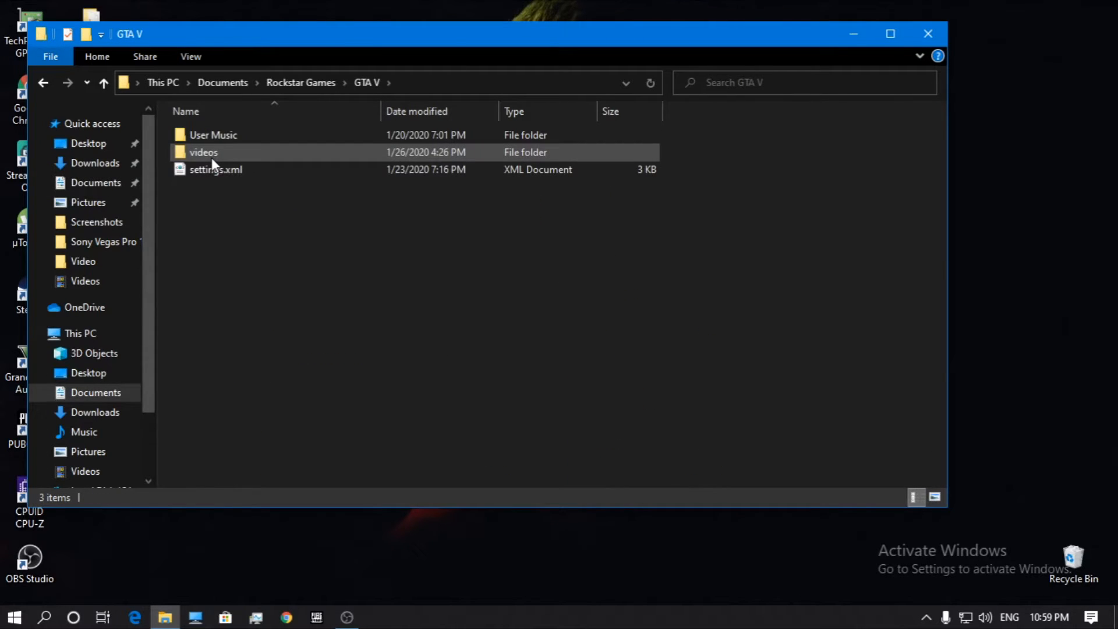
{"action": "mouse_move", "coordinate": [213, 169]}
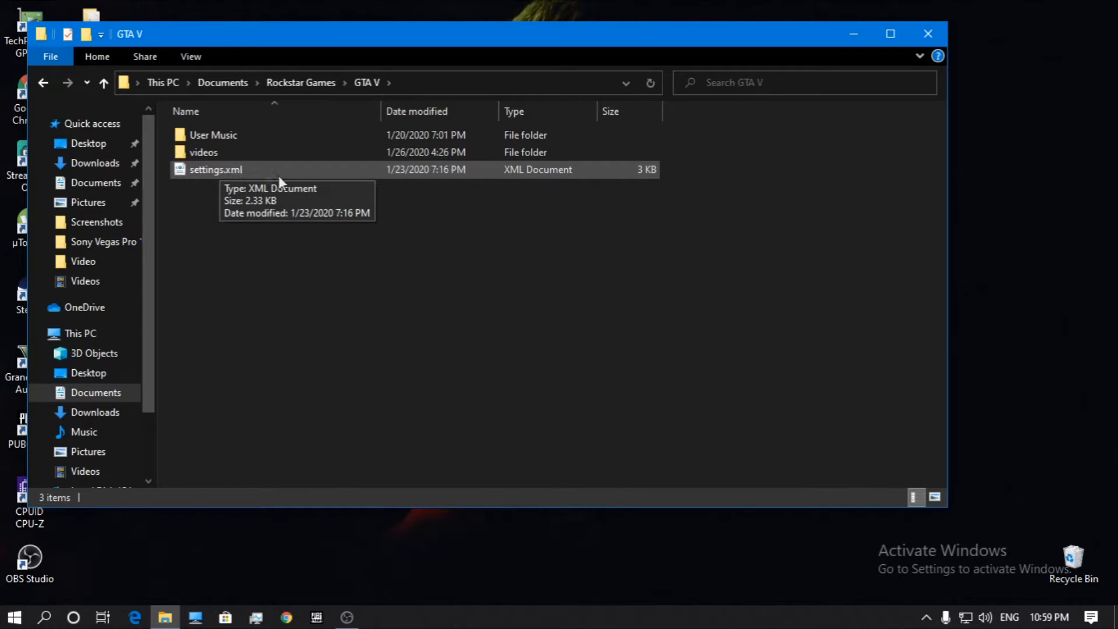
{"action": "left_click", "coordinate": [215, 169]}
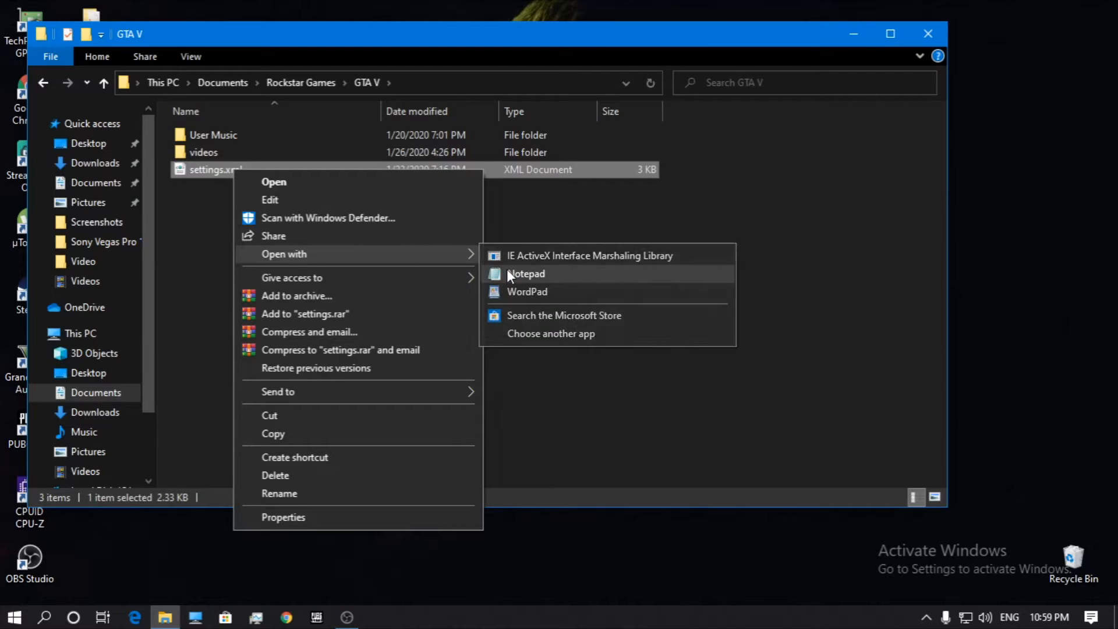
{"action": "left_click", "coordinate": [525, 273]}
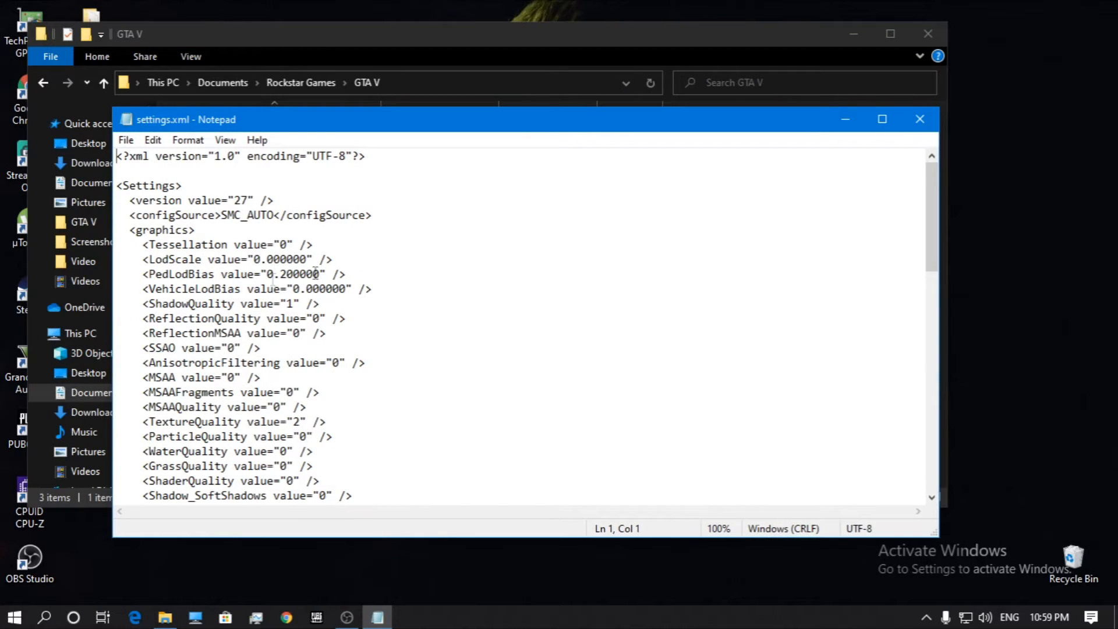
{"action": "left_click", "coordinate": [918, 118]}
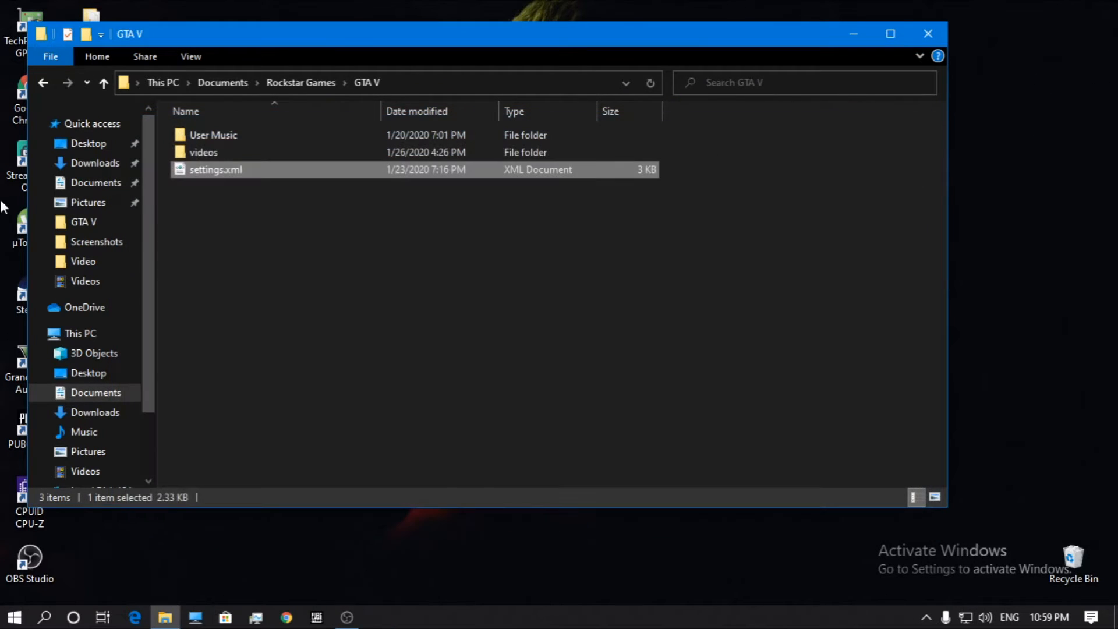
{"action": "mouse_move", "coordinate": [189, 173]}
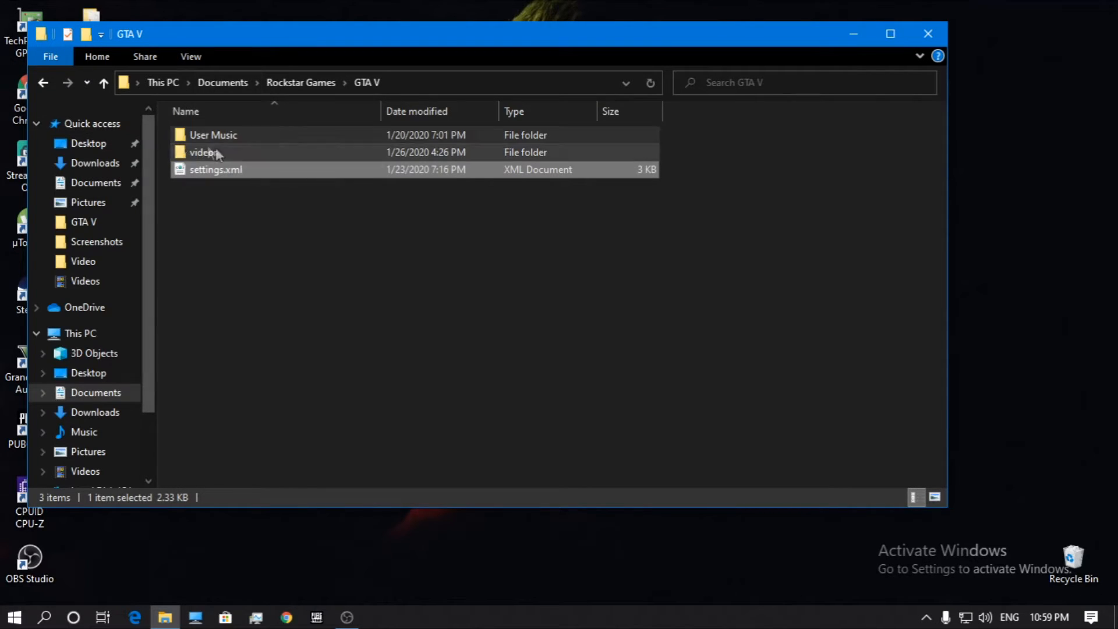
{"action": "left_click", "coordinate": [216, 169]}
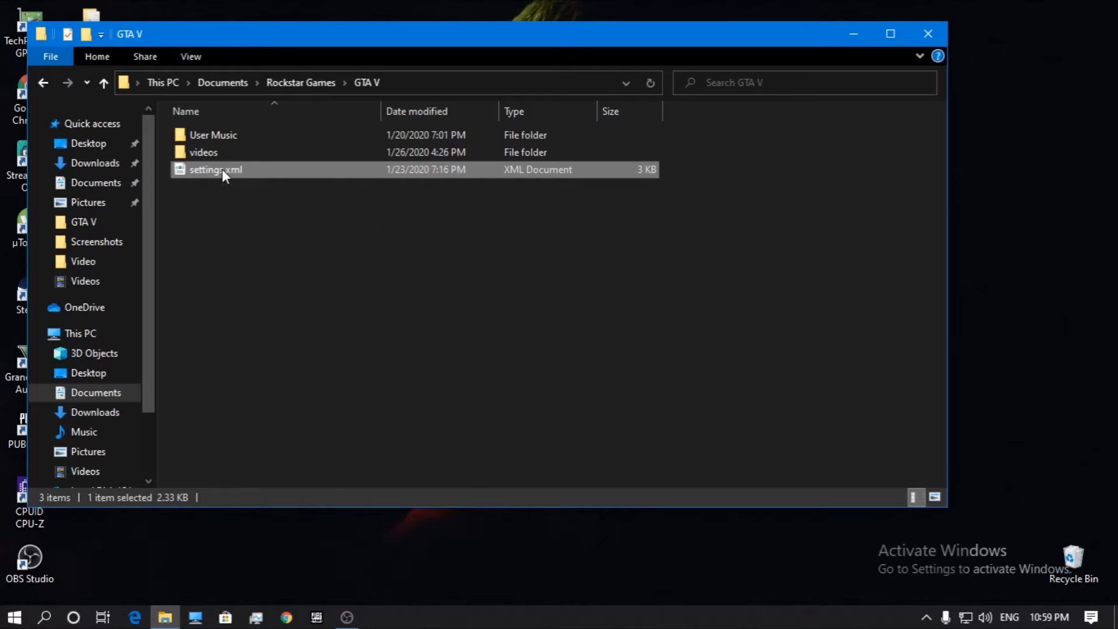
{"action": "right_click", "coordinate": [214, 169]}
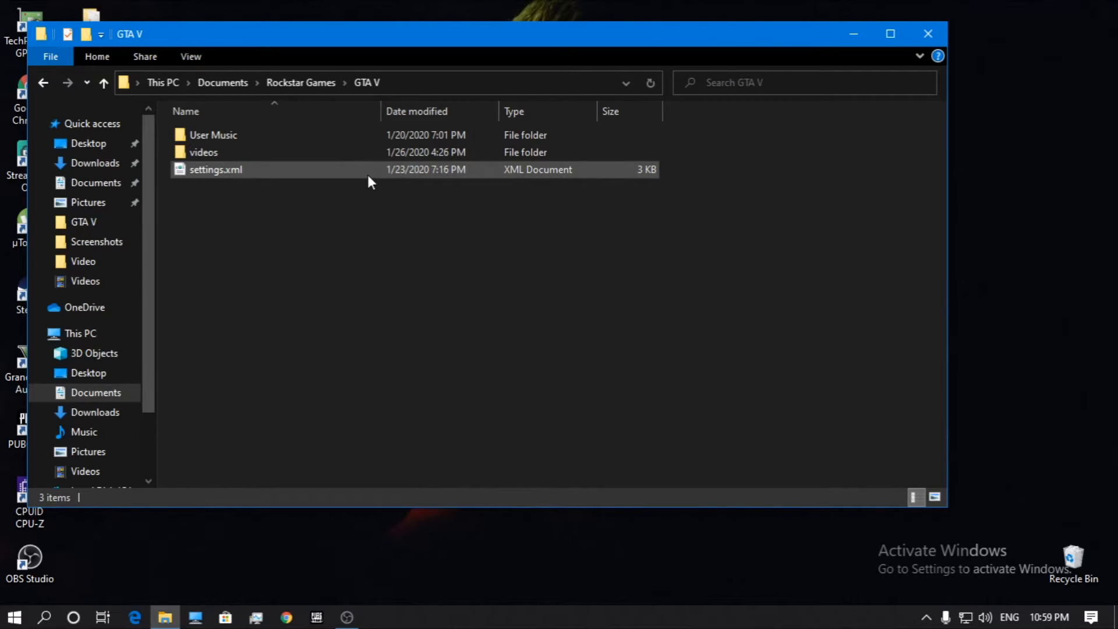
{"action": "right_click", "coordinate": [369, 180]}
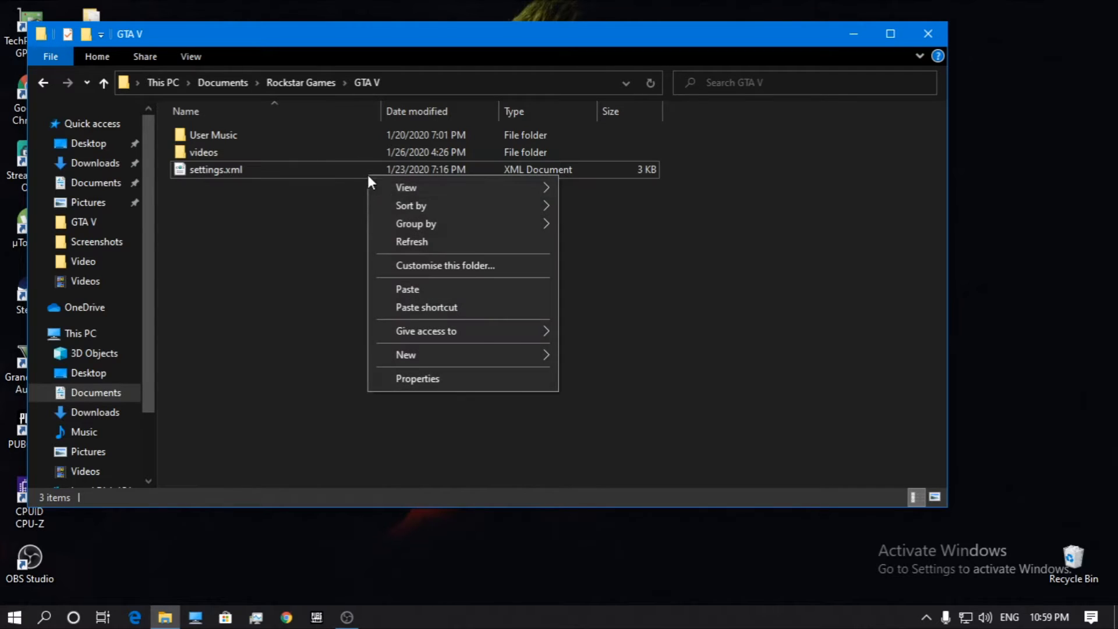
{"action": "right_click", "coordinate": [215, 169]}
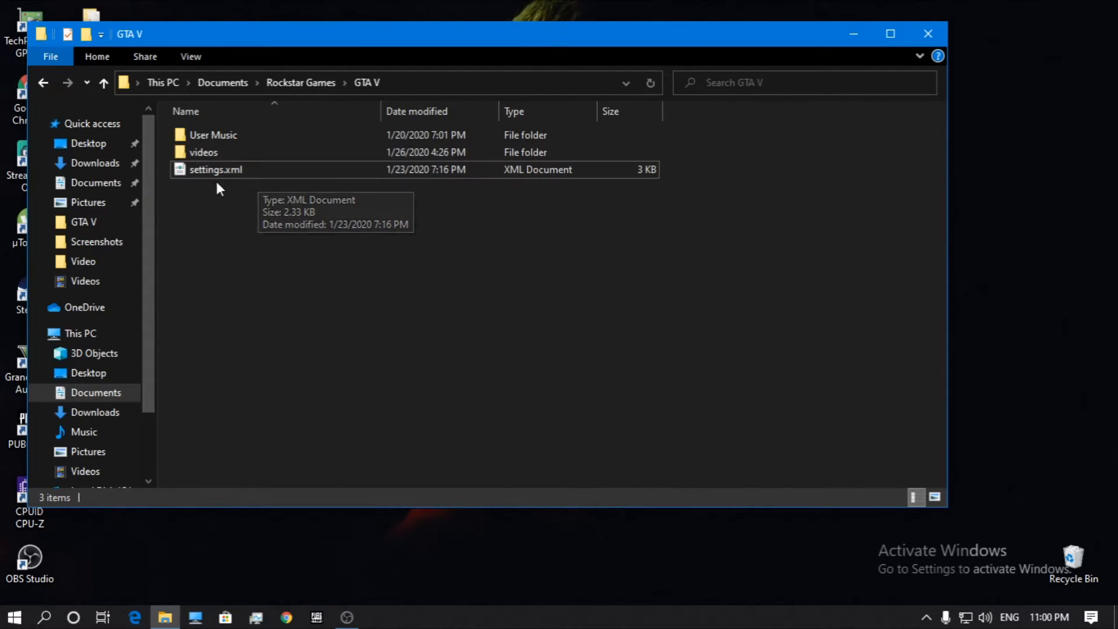
{"action": "left_click", "coordinate": [215, 168]}
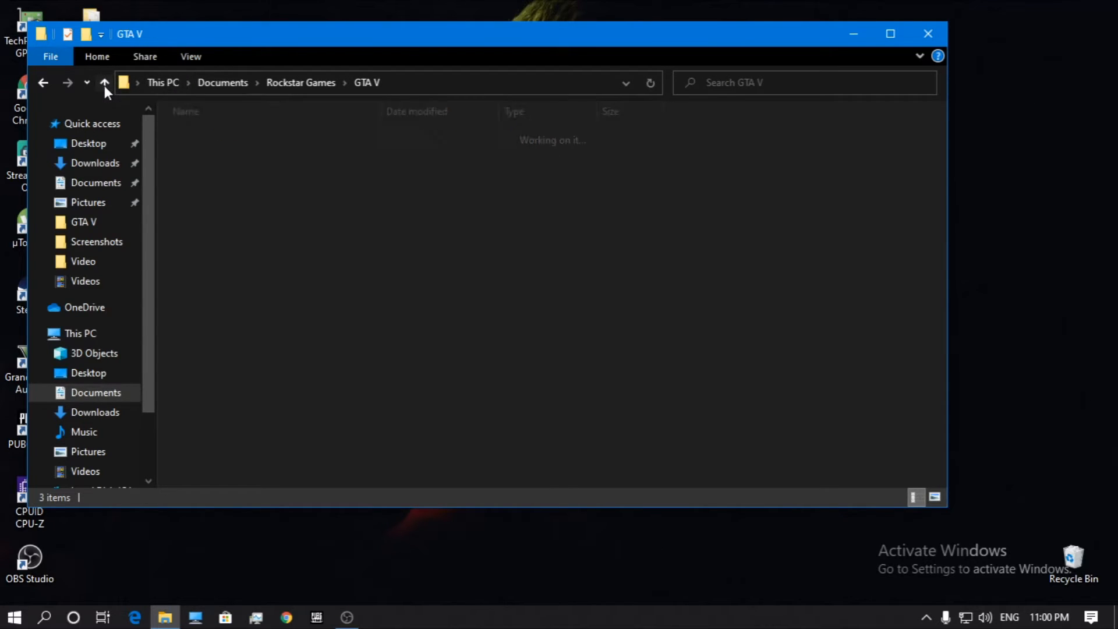
Move up to Rockstar Games and select the GTA V folder.
{"action": "left_click", "coordinate": [103, 83]}
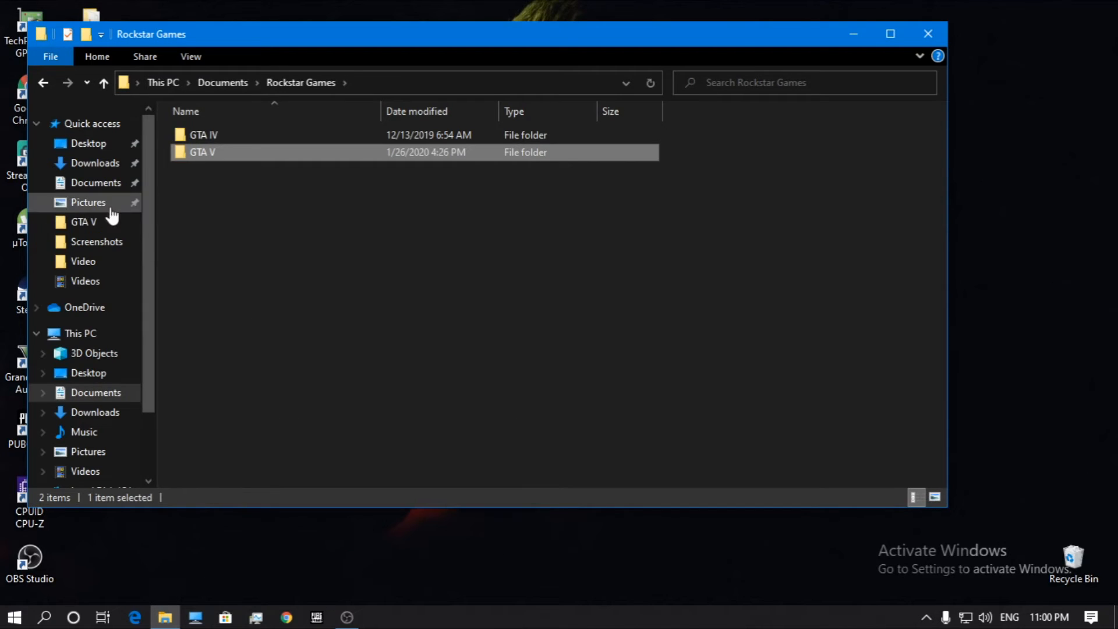
{"action": "mouse_move", "coordinate": [88, 372]}
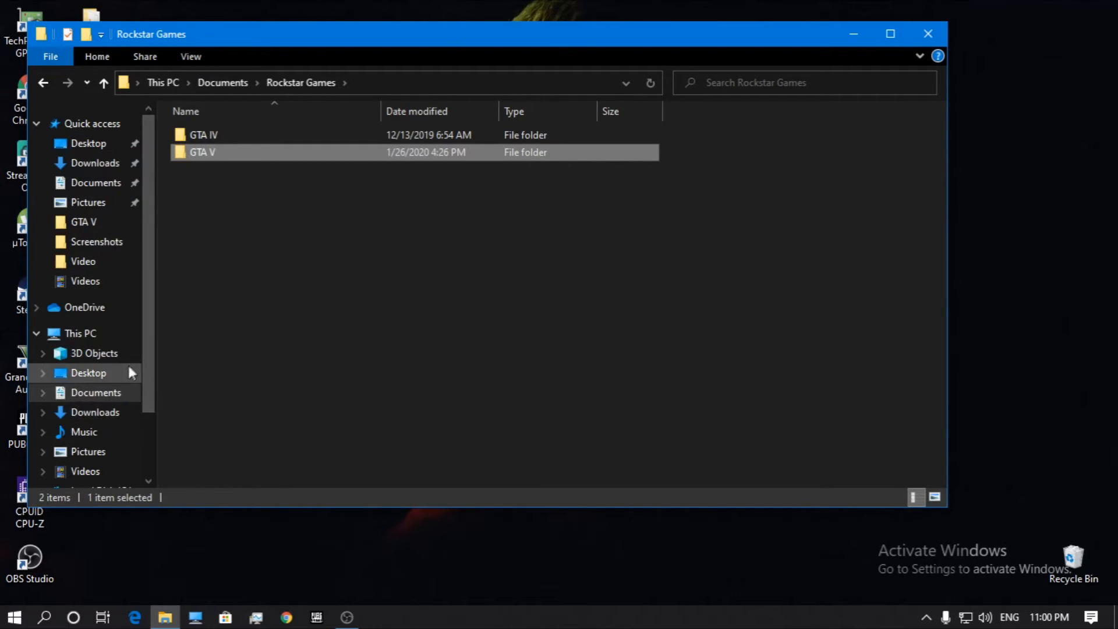
{"action": "mouse_move", "coordinate": [96, 391]}
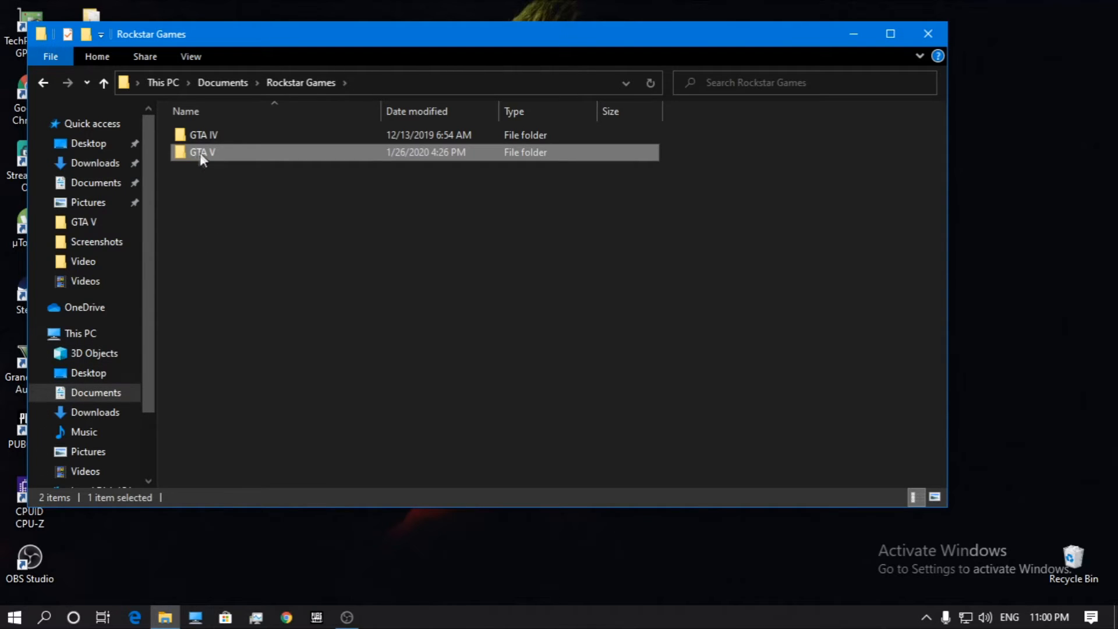
{"action": "mouse_move", "coordinate": [274, 155]}
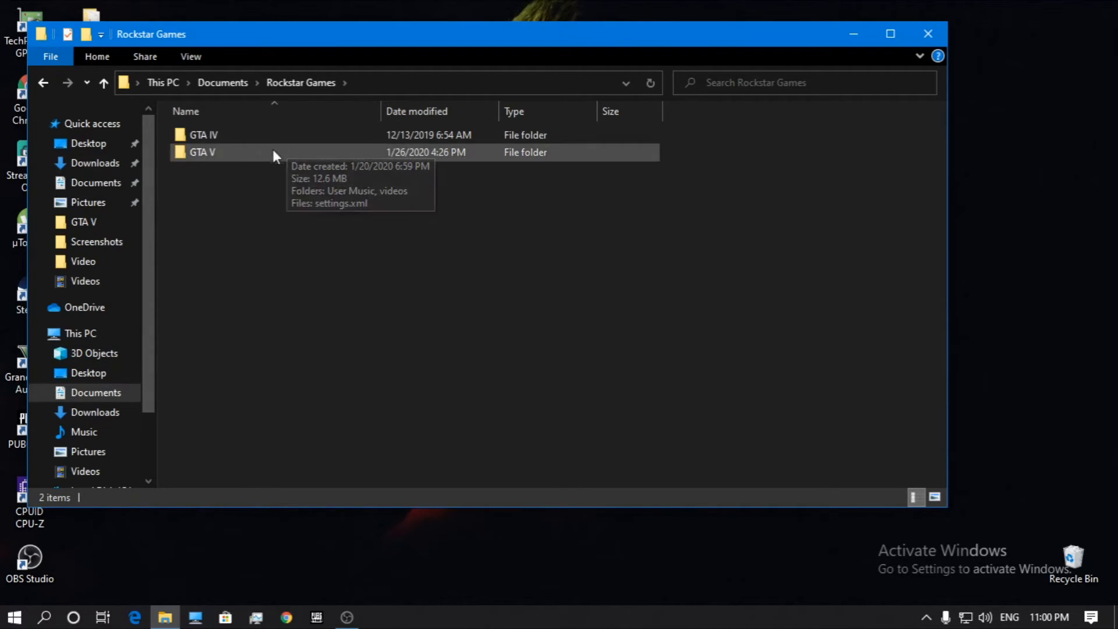
{"action": "left_click", "coordinate": [202, 152]}
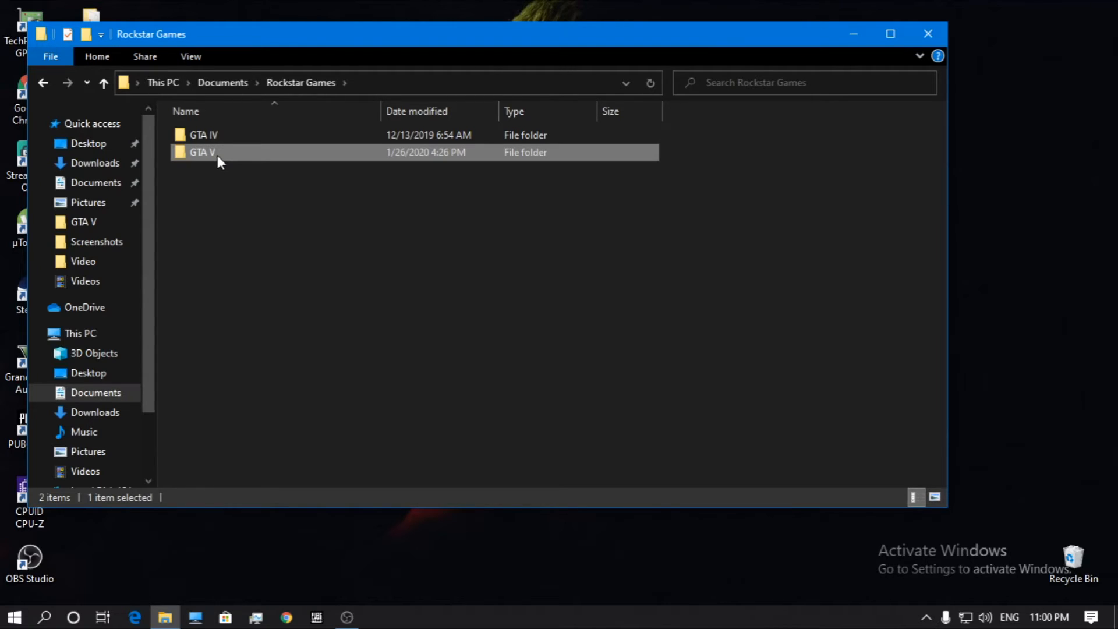
{"action": "mouse_move", "coordinate": [240, 156]}
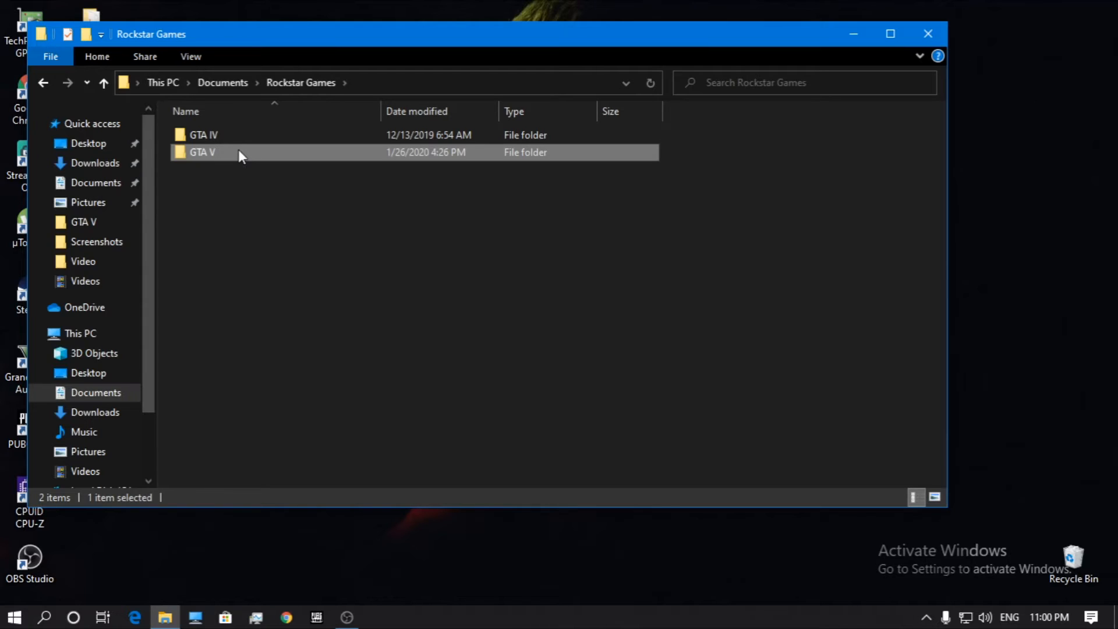
{"action": "mouse_move", "coordinate": [235, 153]}
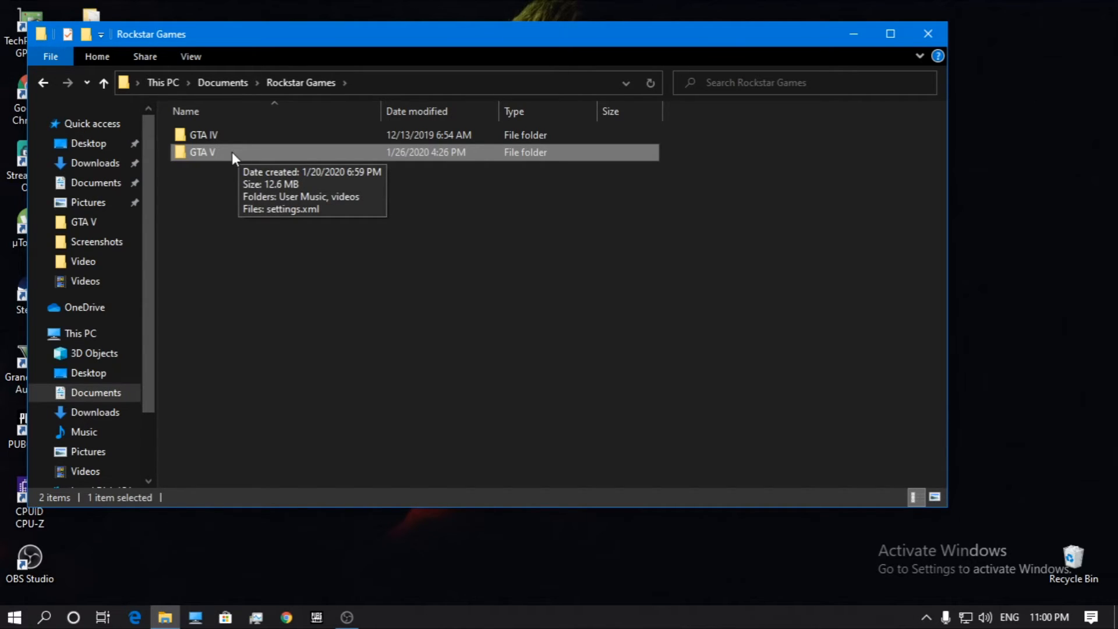
{"action": "mouse_move", "coordinate": [625, 82]}
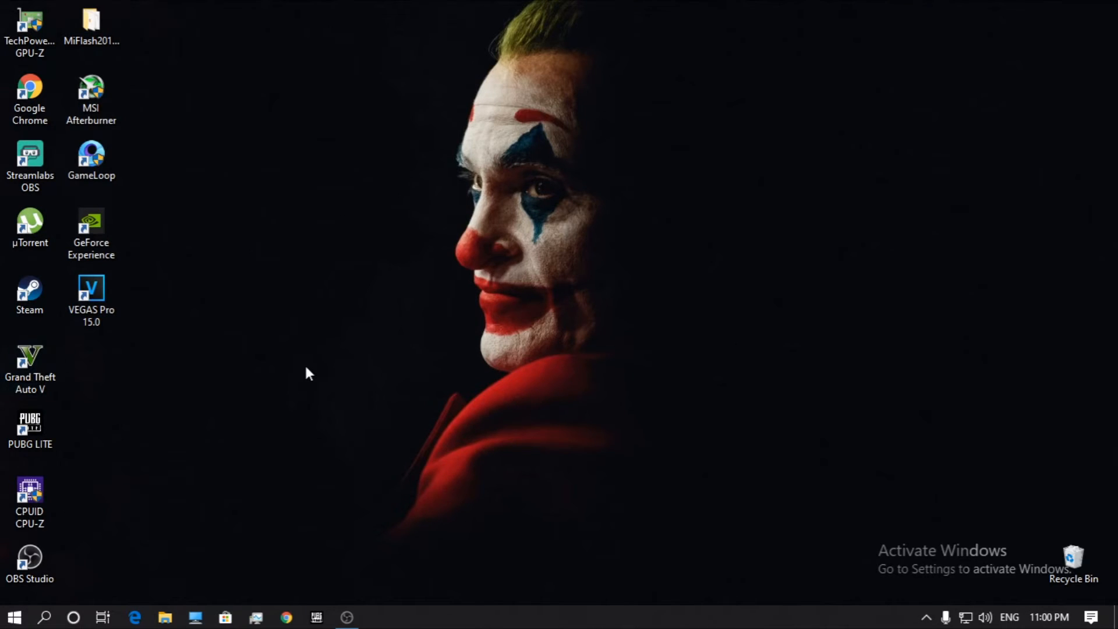
{"action": "mouse_move", "coordinate": [30, 364]}
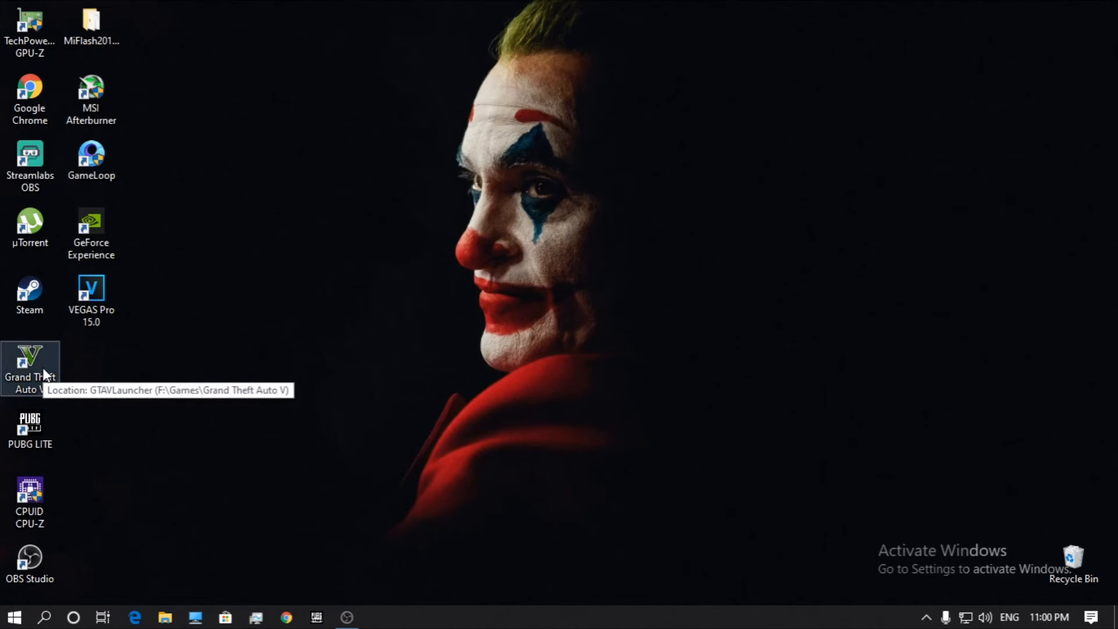
{"action": "mouse_move", "coordinate": [536, 289]}
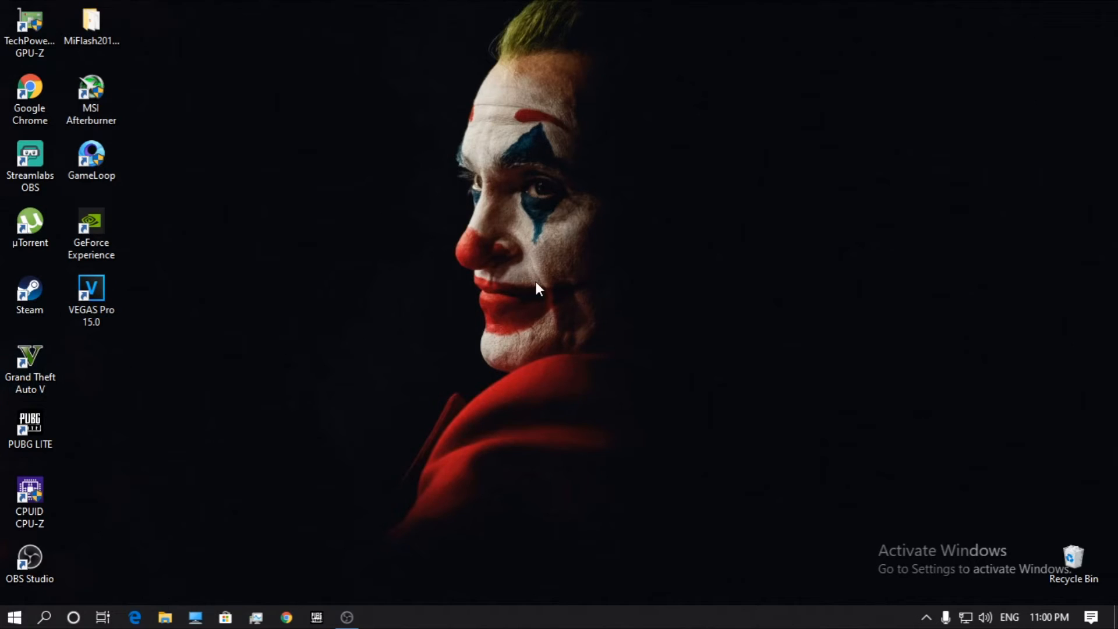
{"action": "mouse_move", "coordinate": [44, 342]}
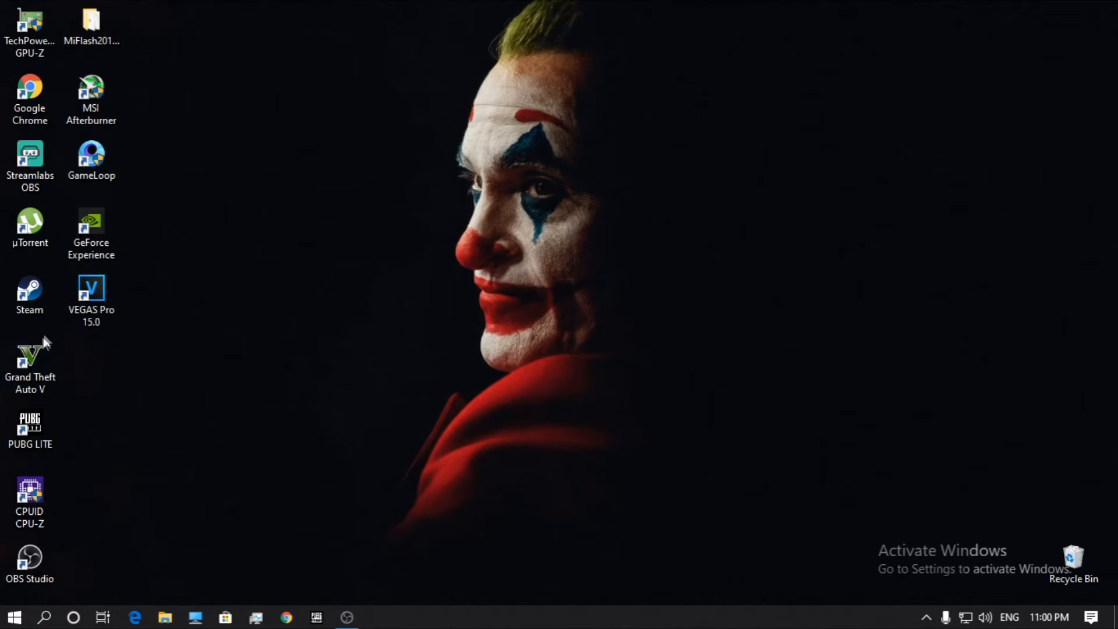
{"action": "mouse_move", "coordinate": [29, 356]}
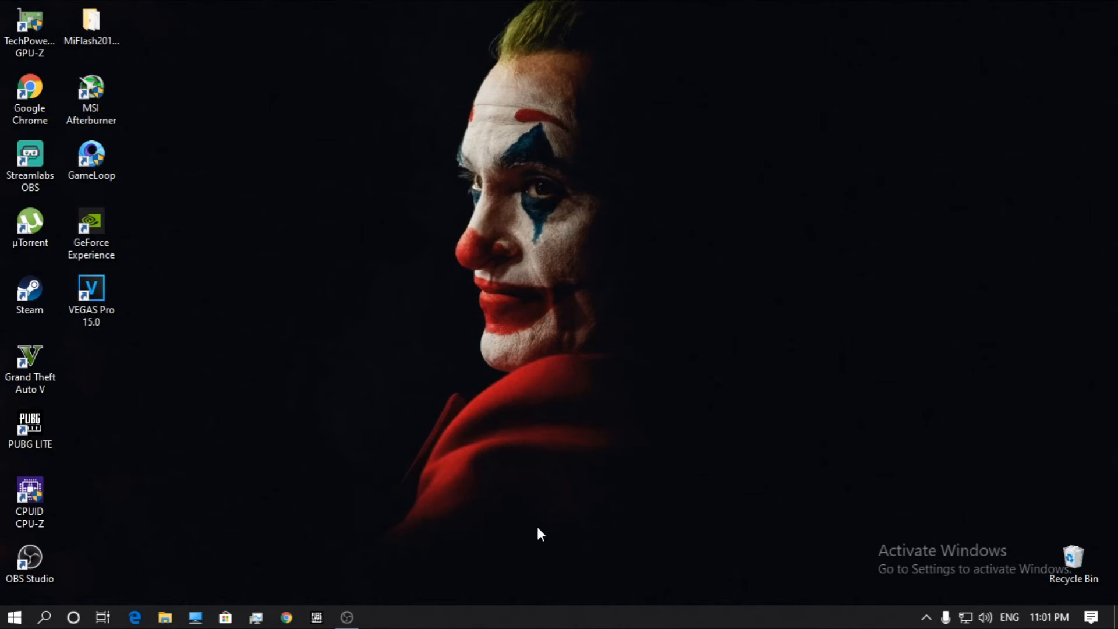
{"action": "mouse_move", "coordinate": [32, 346]}
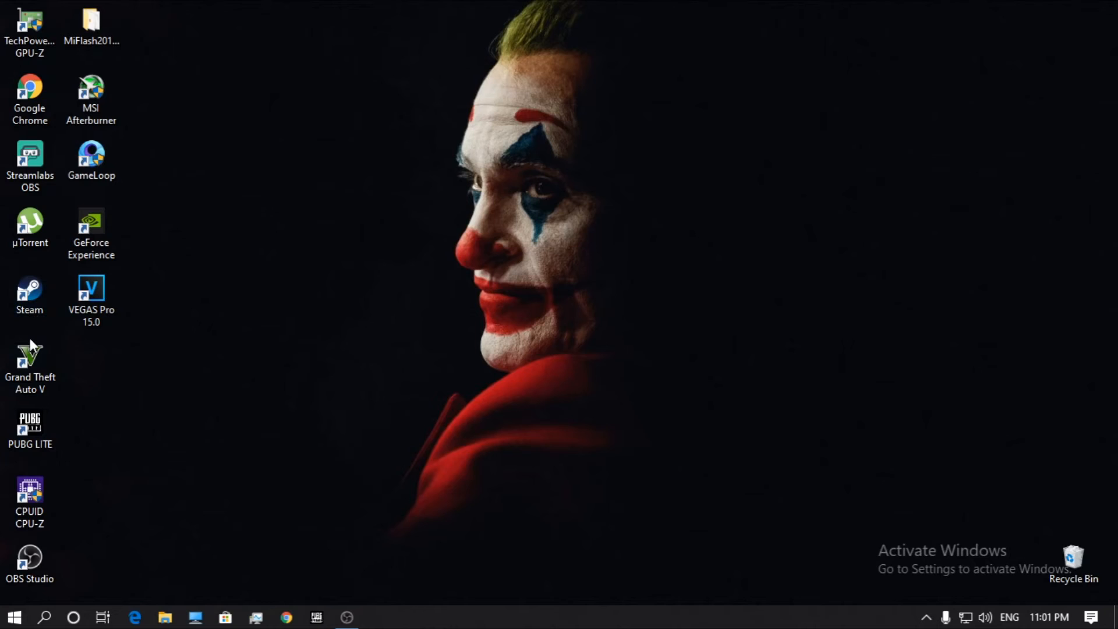
{"action": "mouse_move", "coordinate": [30, 360]}
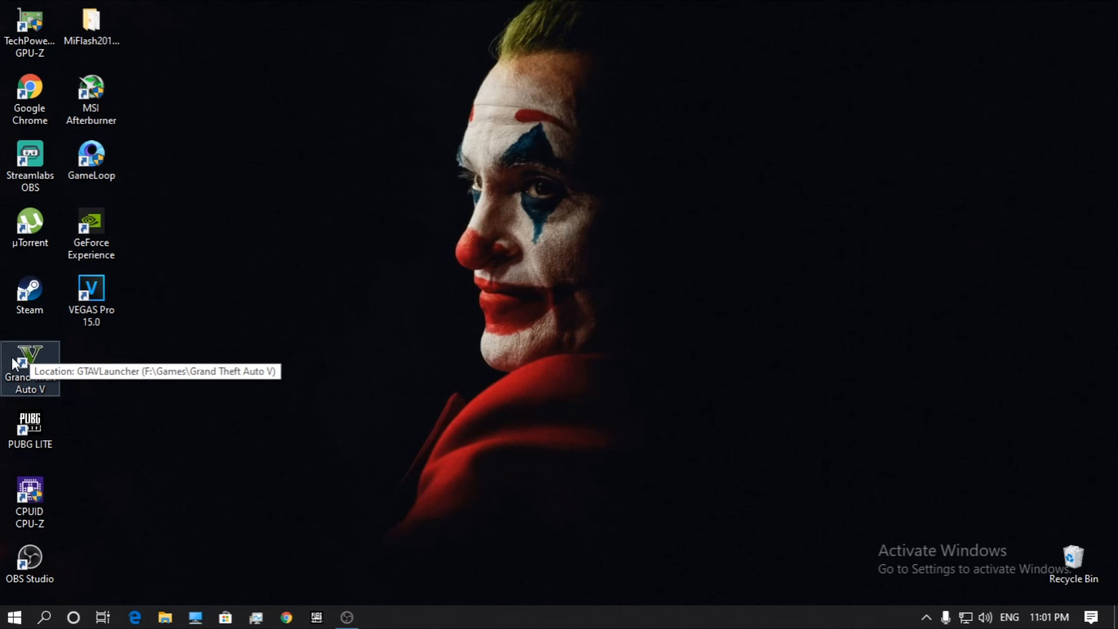
{"action": "mouse_move", "coordinate": [80, 362]}
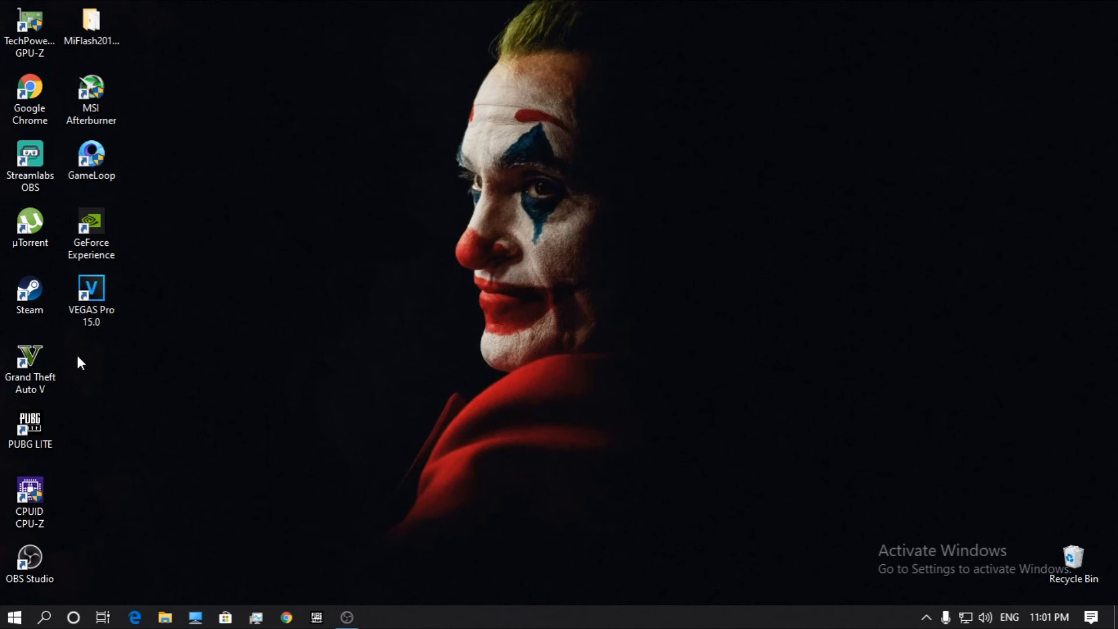
{"action": "mouse_move", "coordinate": [81, 366]}
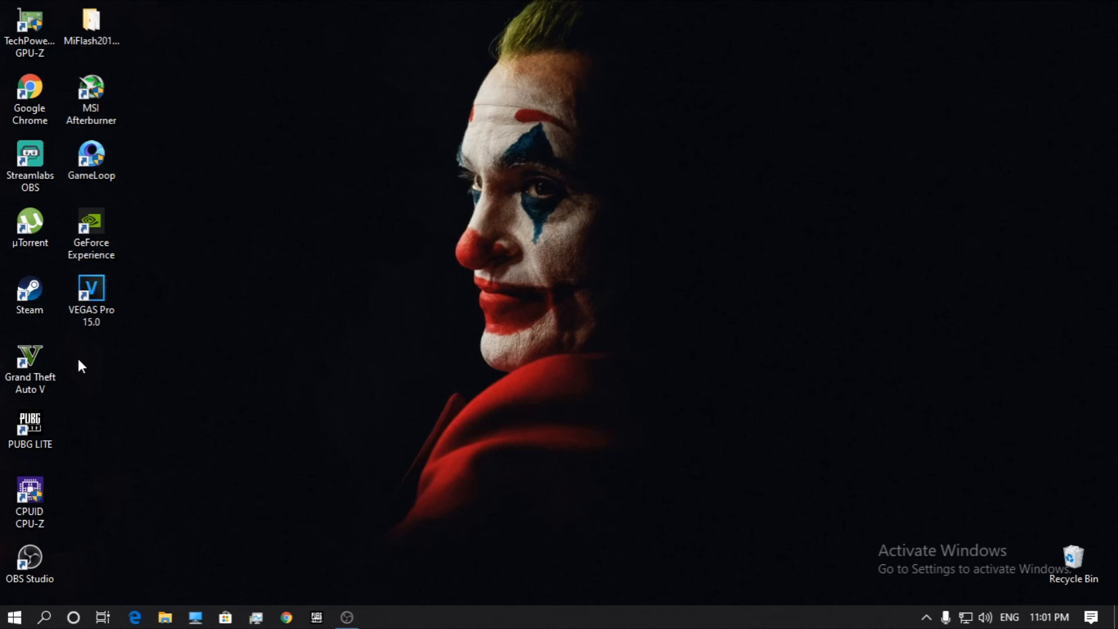